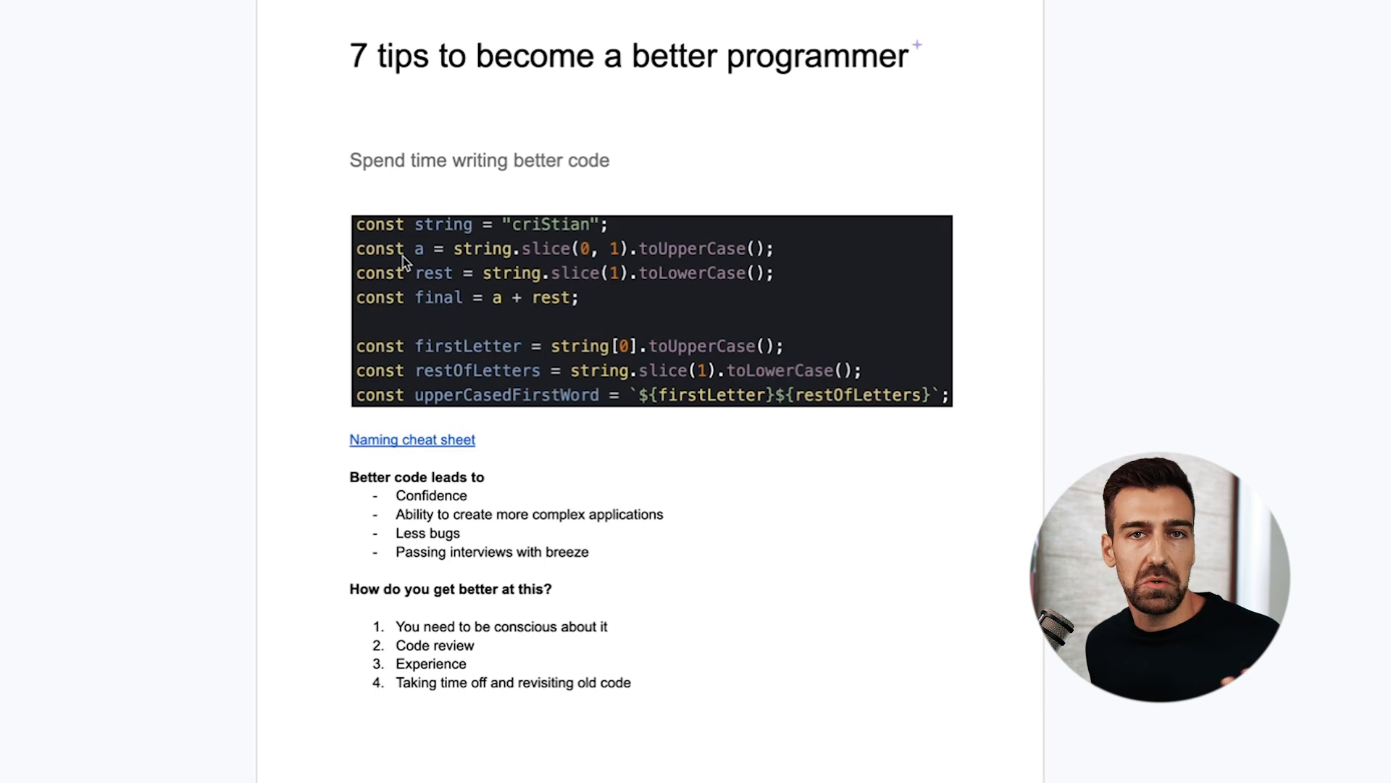
mouse_move(478, 270)
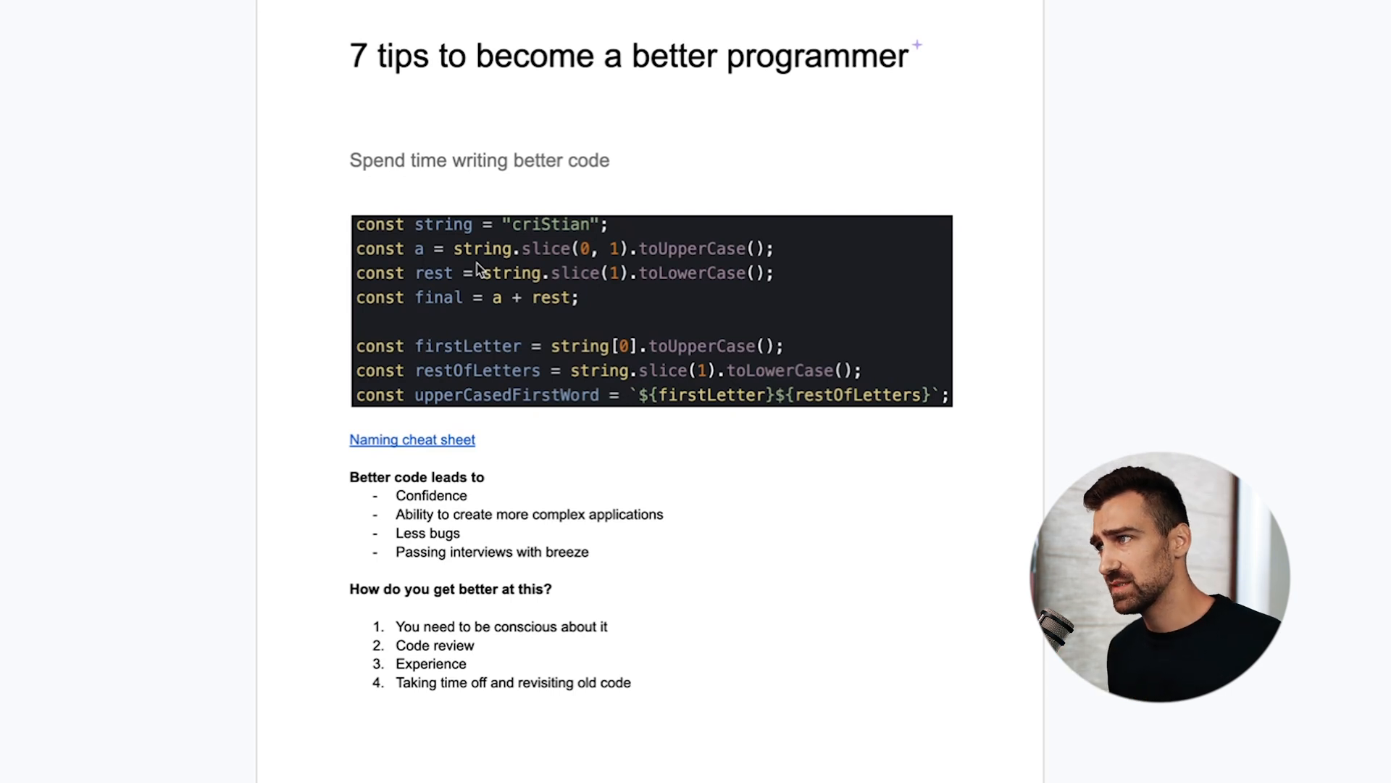
mouse_move(363, 349)
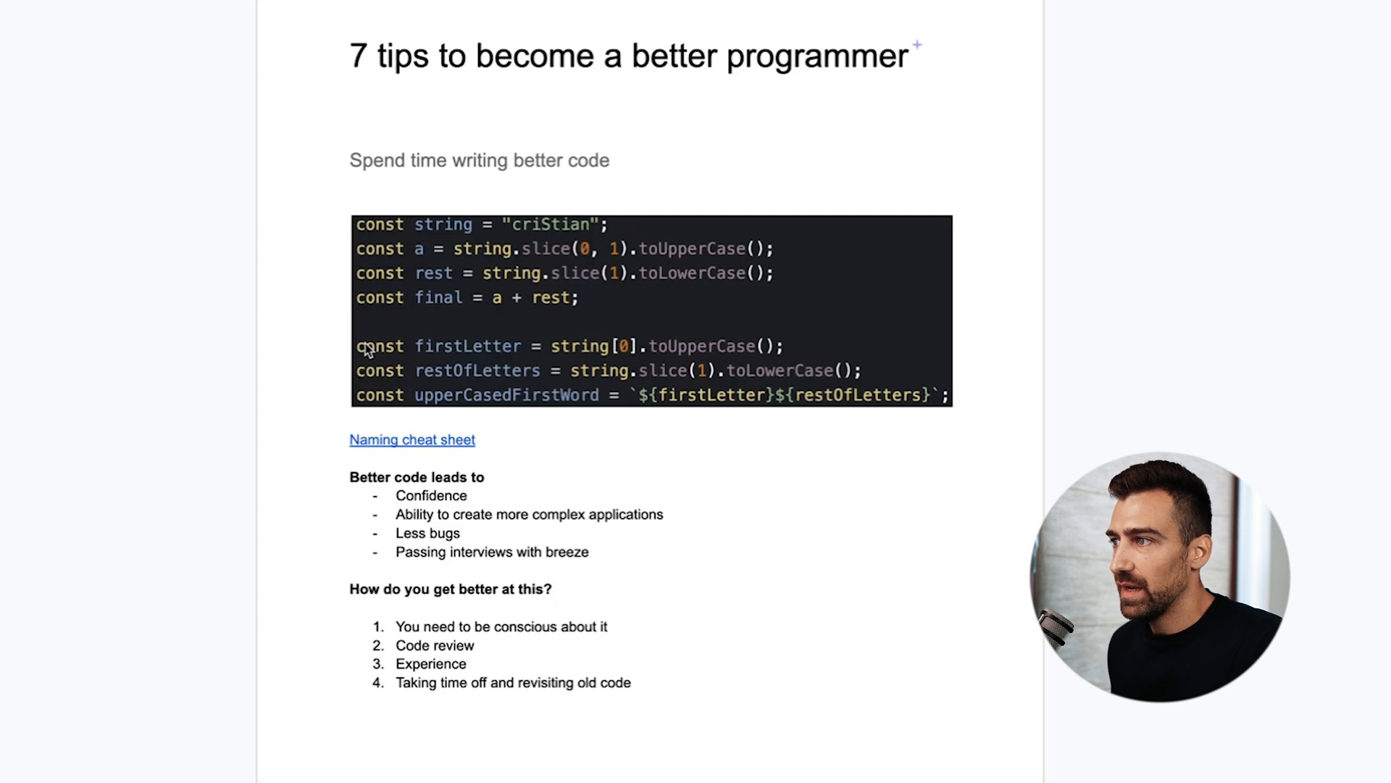
mouse_move(543, 358)
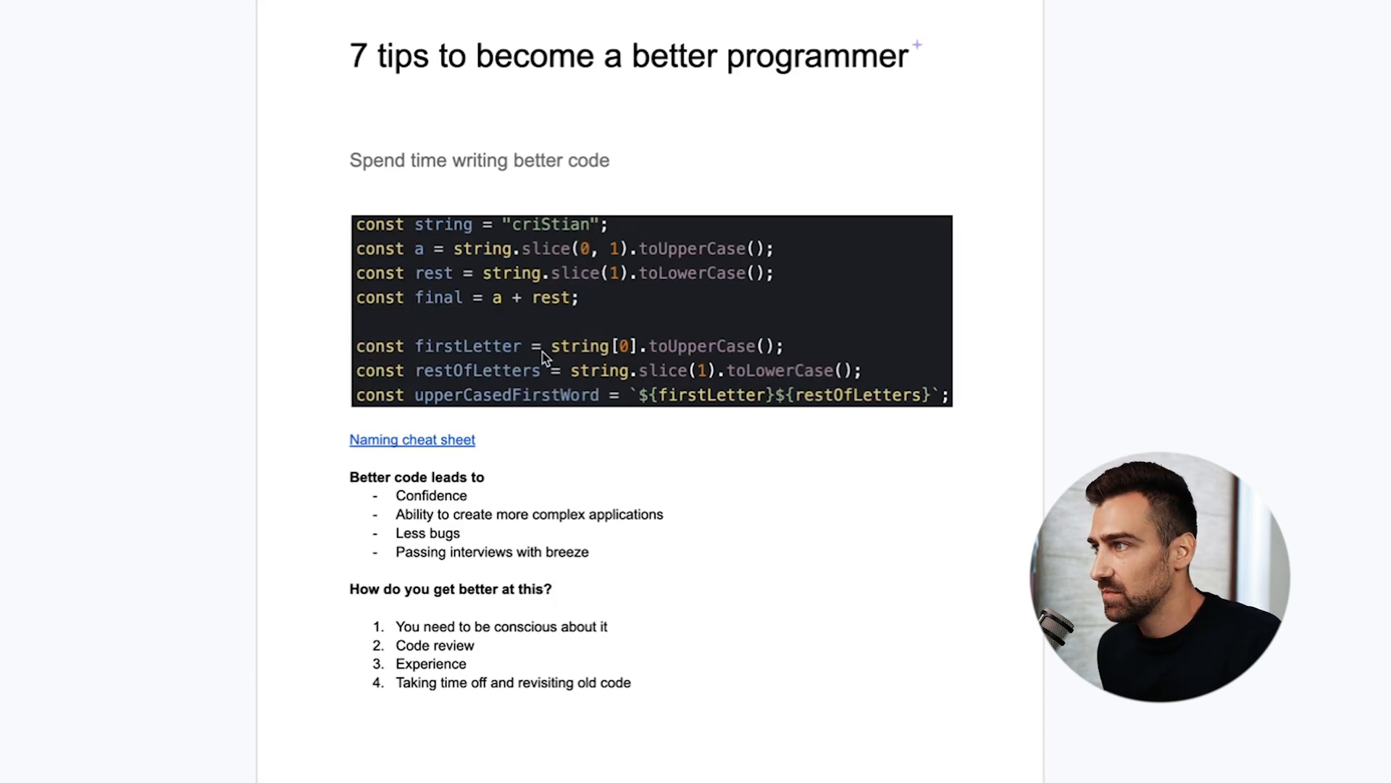
mouse_move(683, 355)
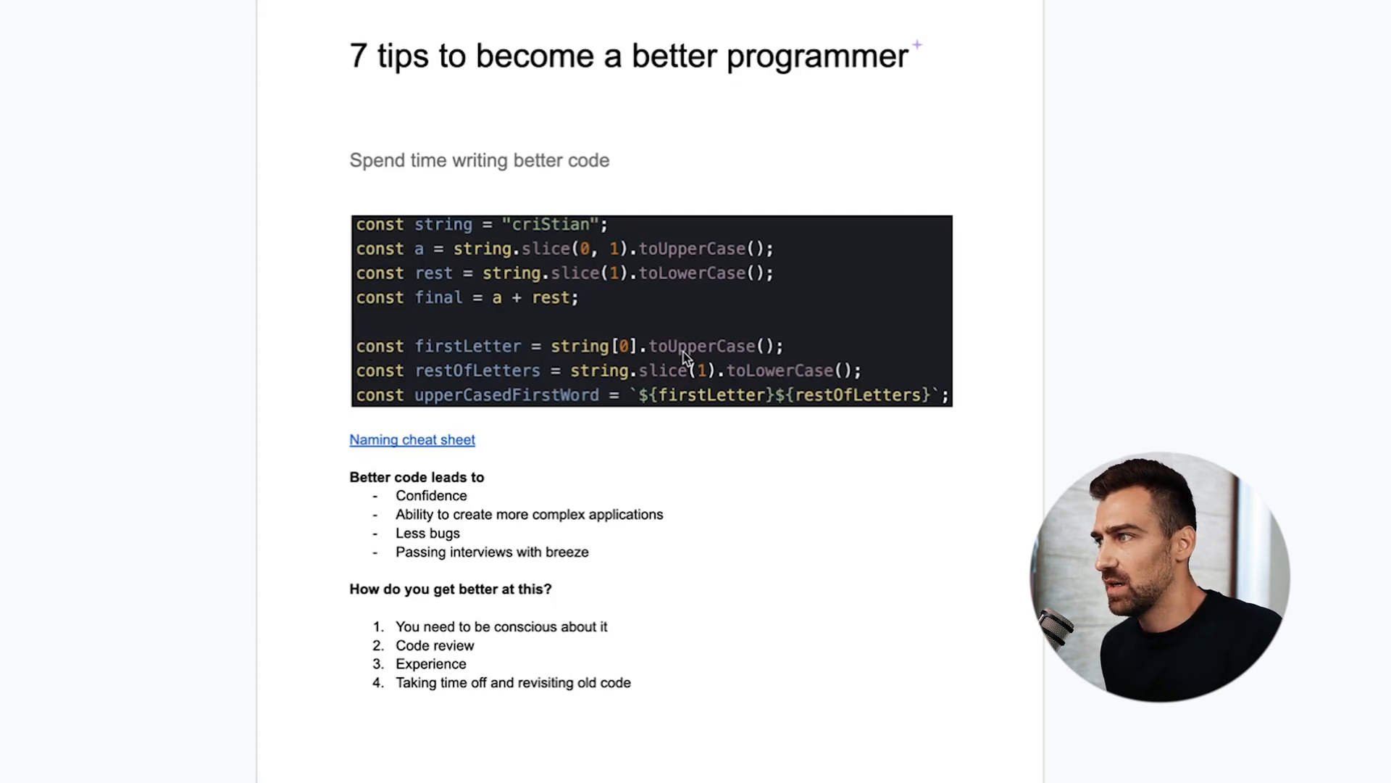
mouse_move(452, 364)
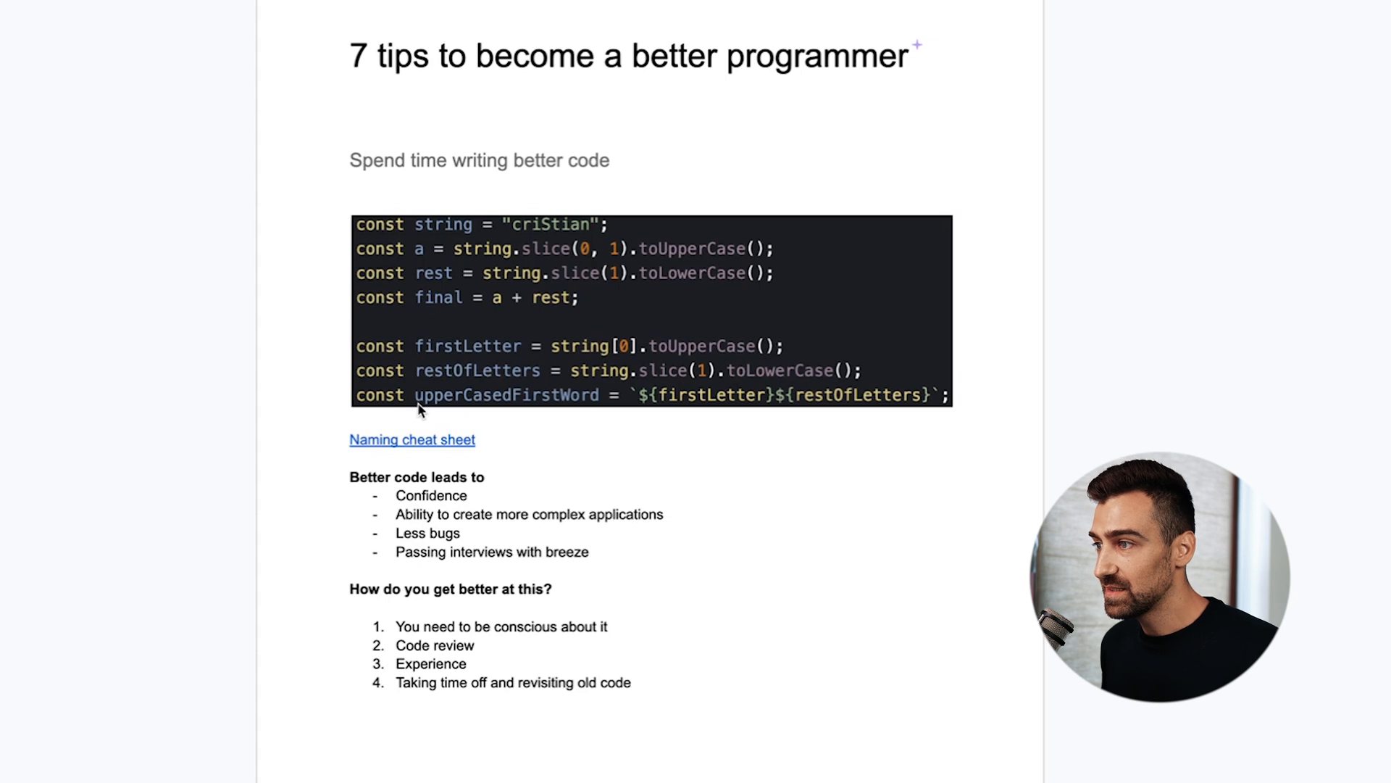
mouse_move(539, 439)
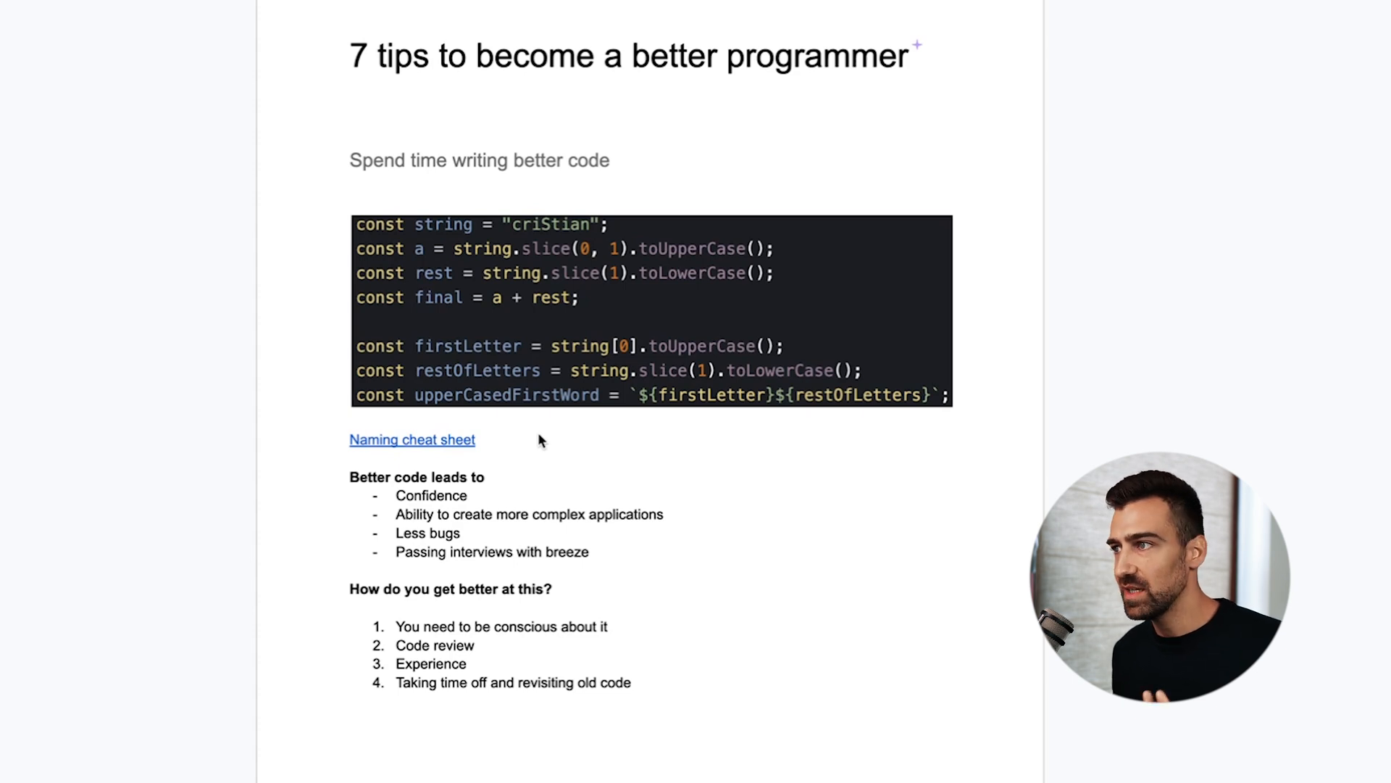
mouse_move(462, 279)
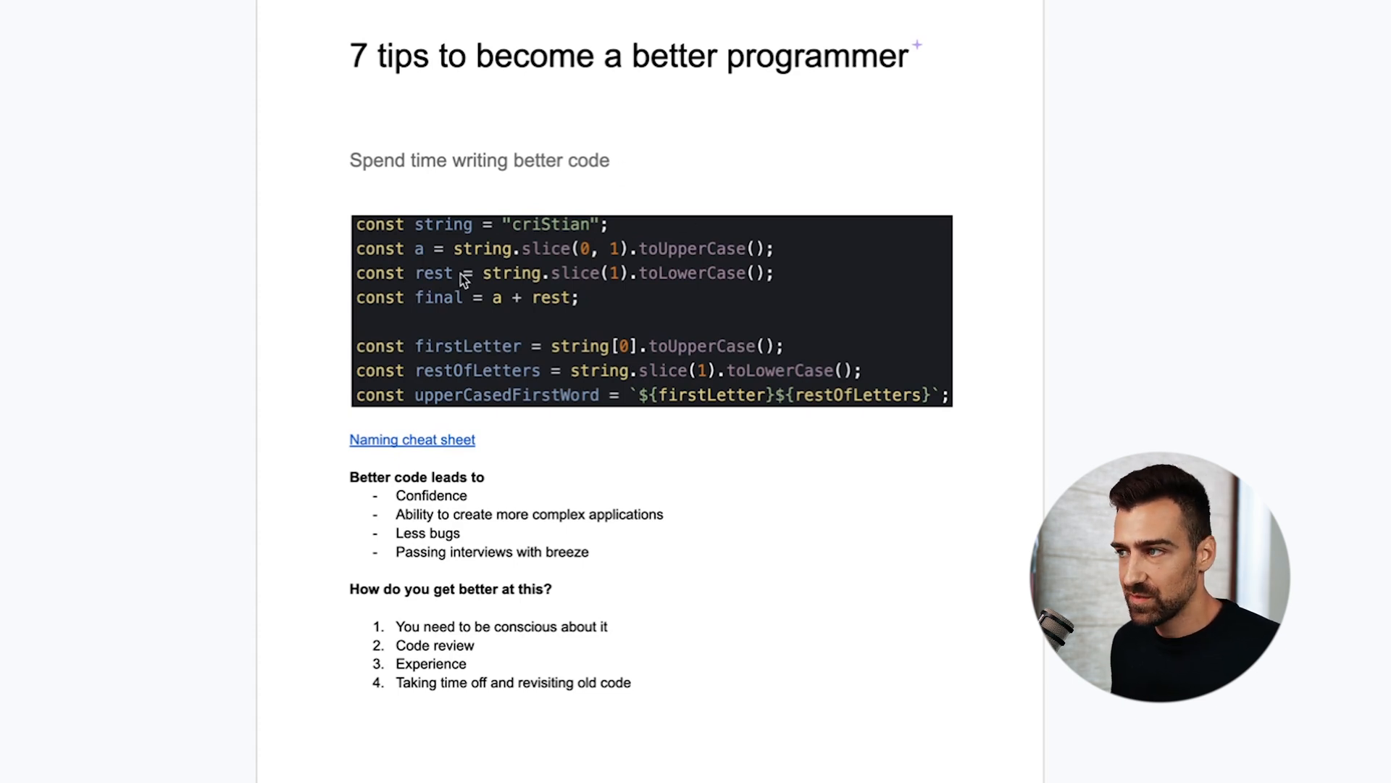
mouse_move(452, 367)
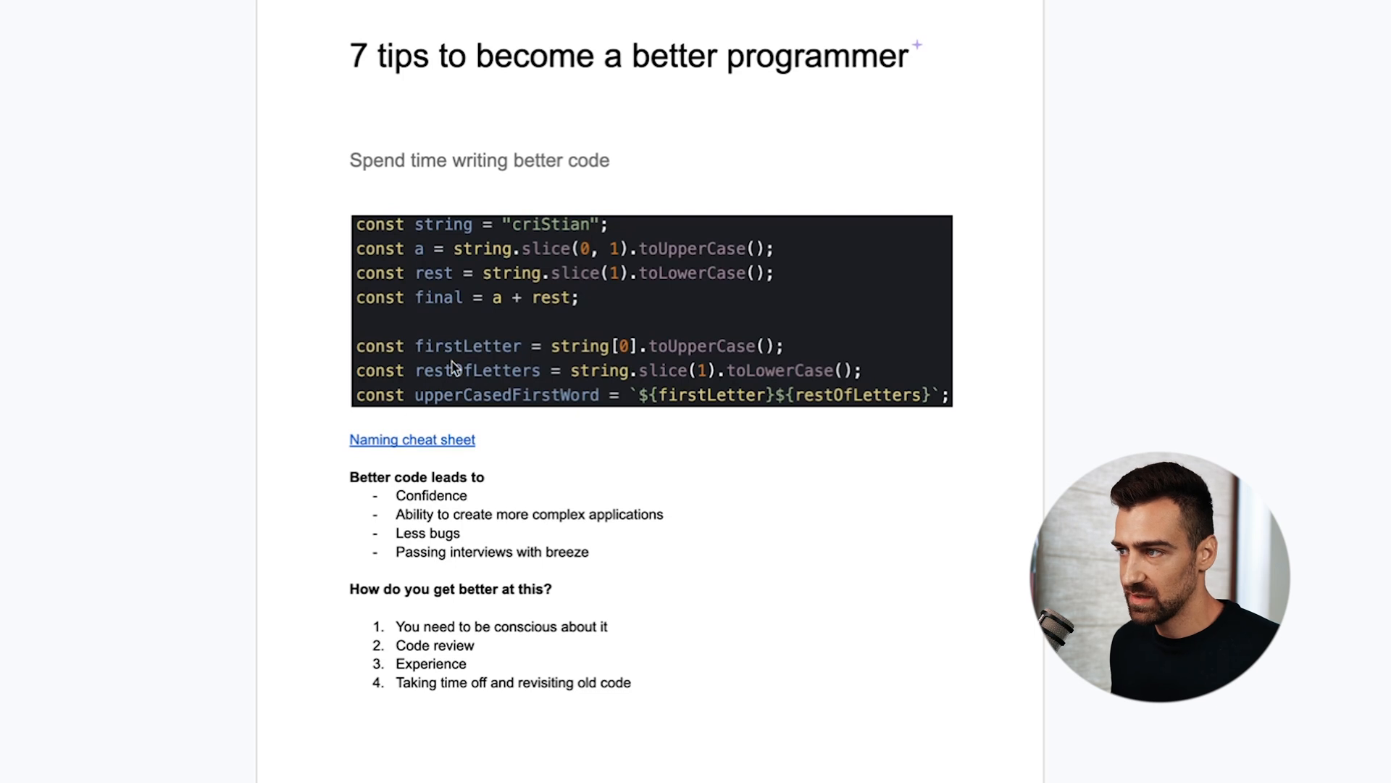
mouse_move(428, 424)
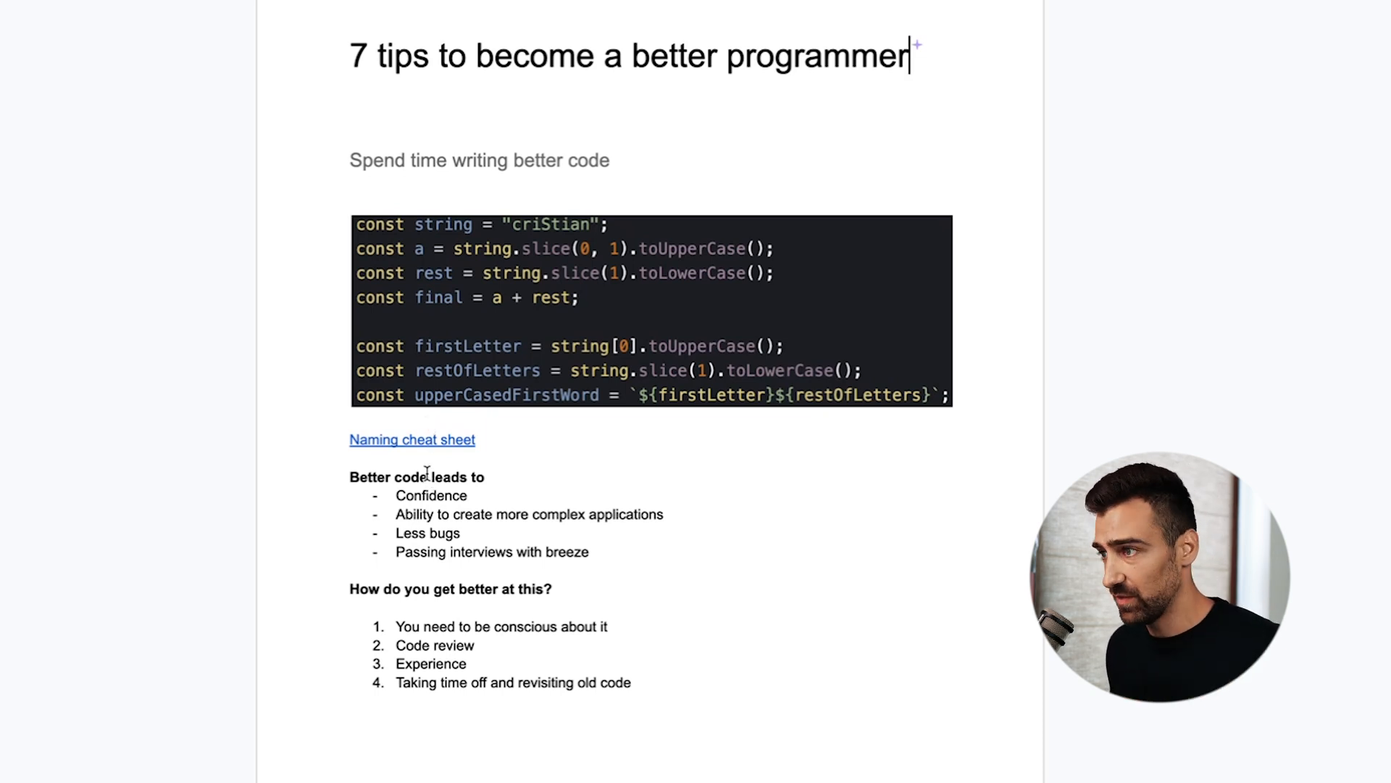
Open the GitHub Naming cheat sheet and scroll to the Naming convention and S-I-D sections.
click(411, 439)
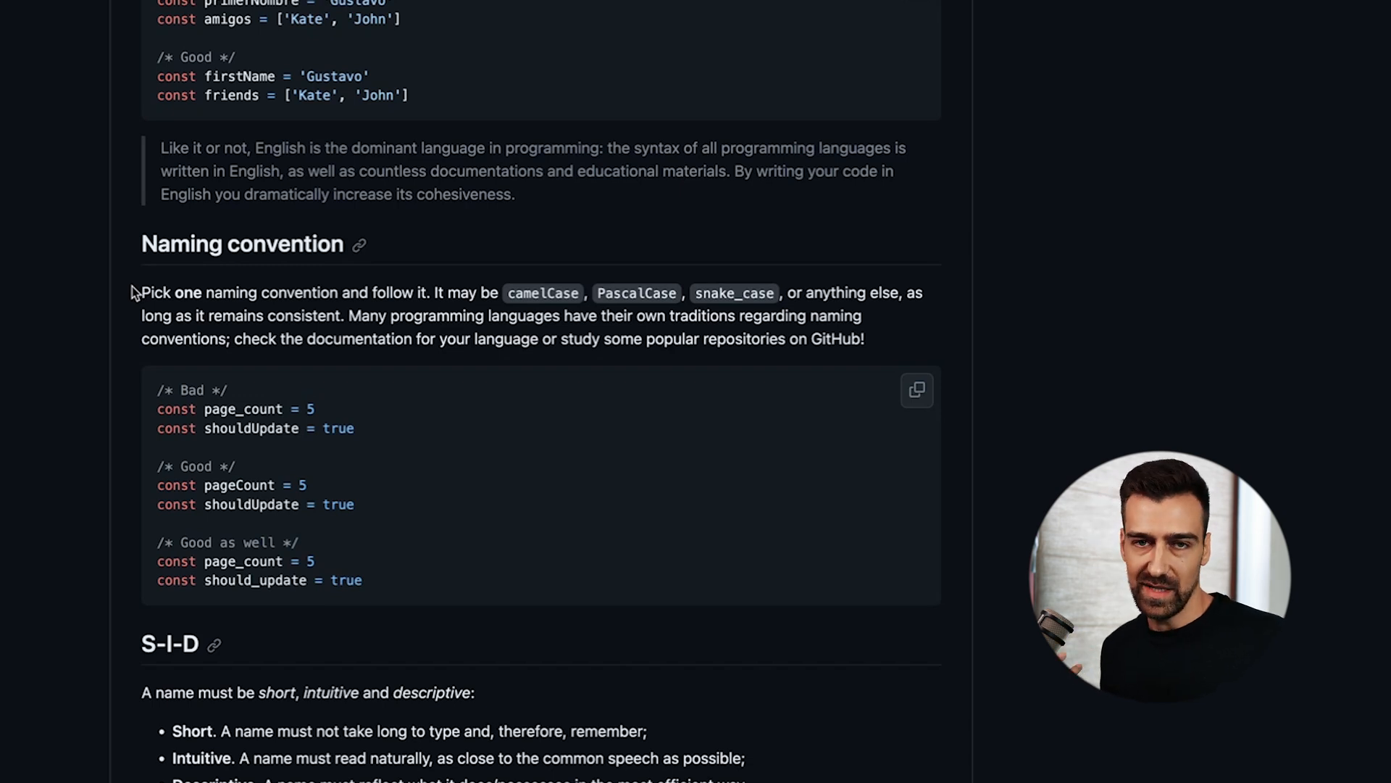
scroll(down, 3)
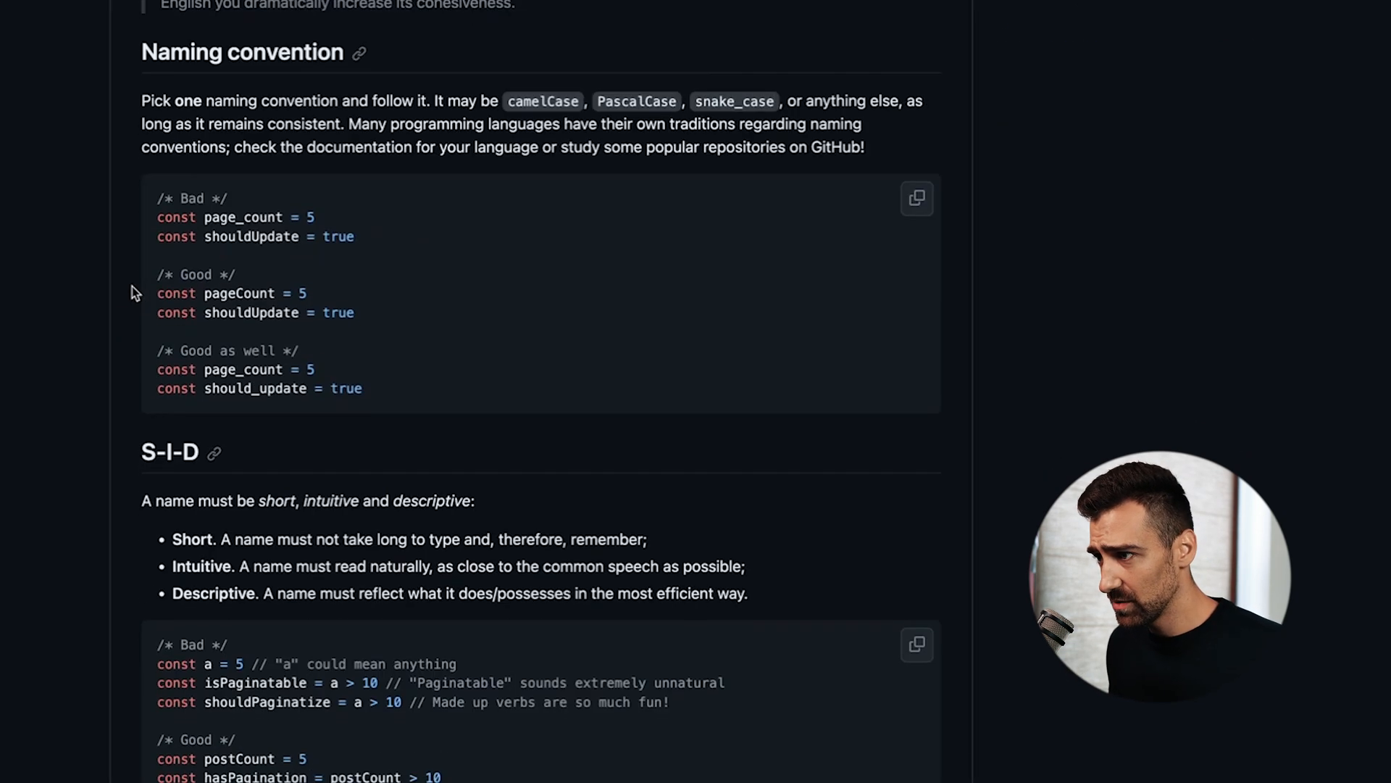
scroll(down, 3)
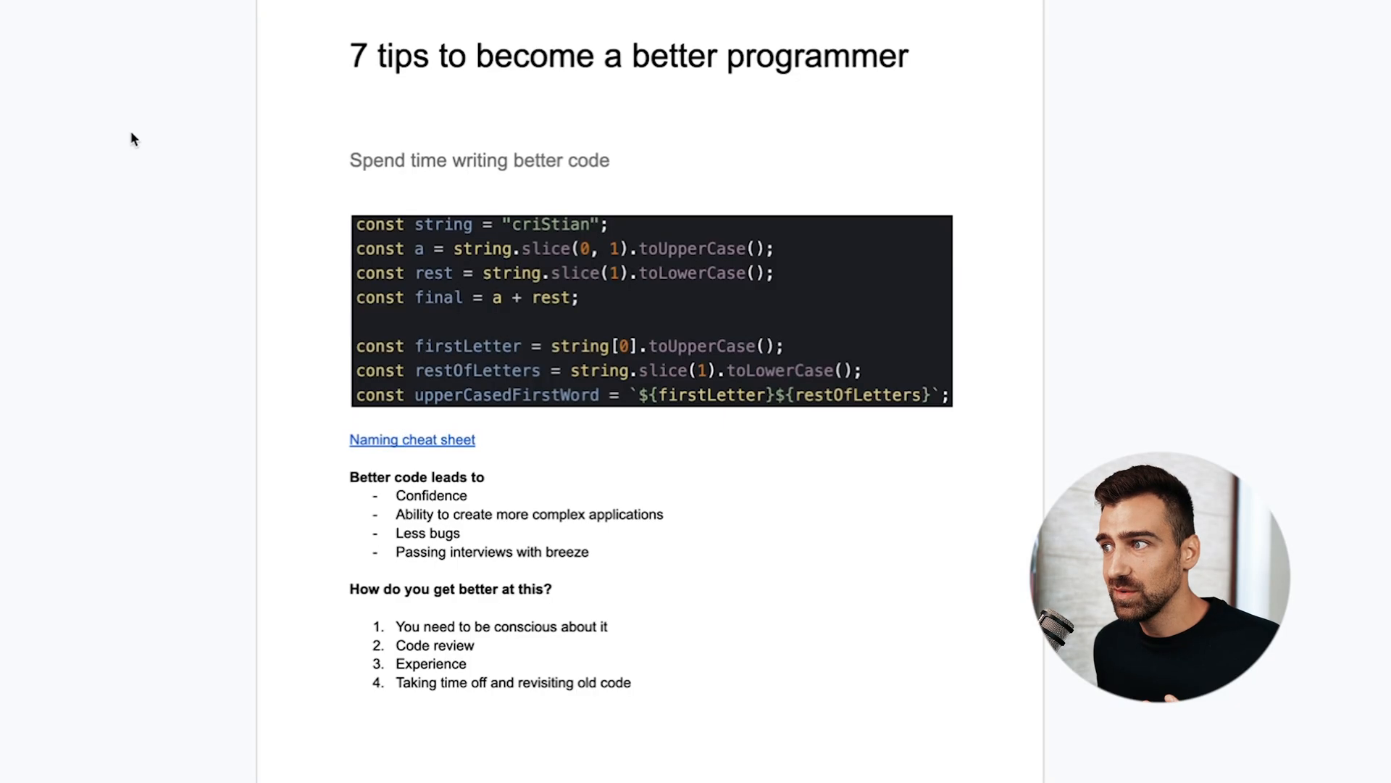
mouse_move(226, 296)
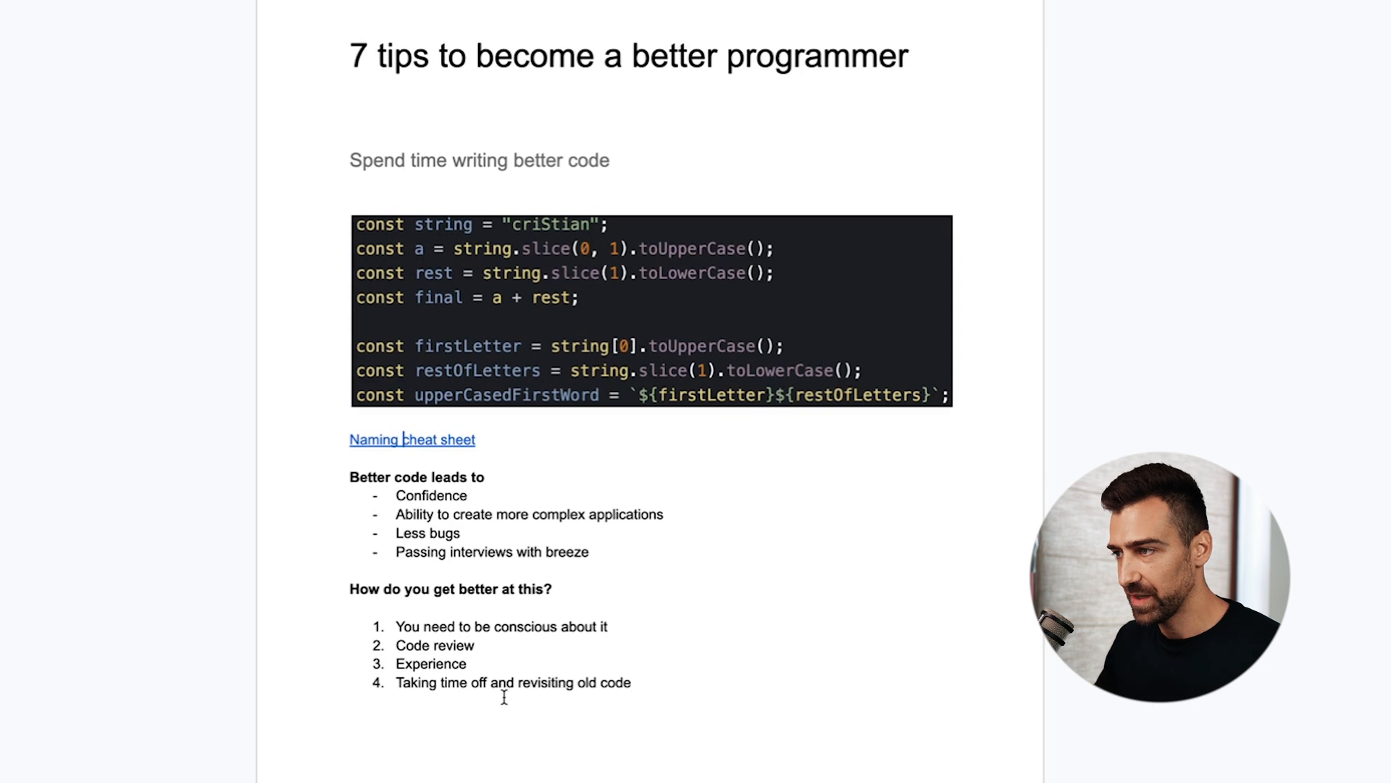
Scroll down to the 'Spend time getting better at design' page.
scroll(down, 3)
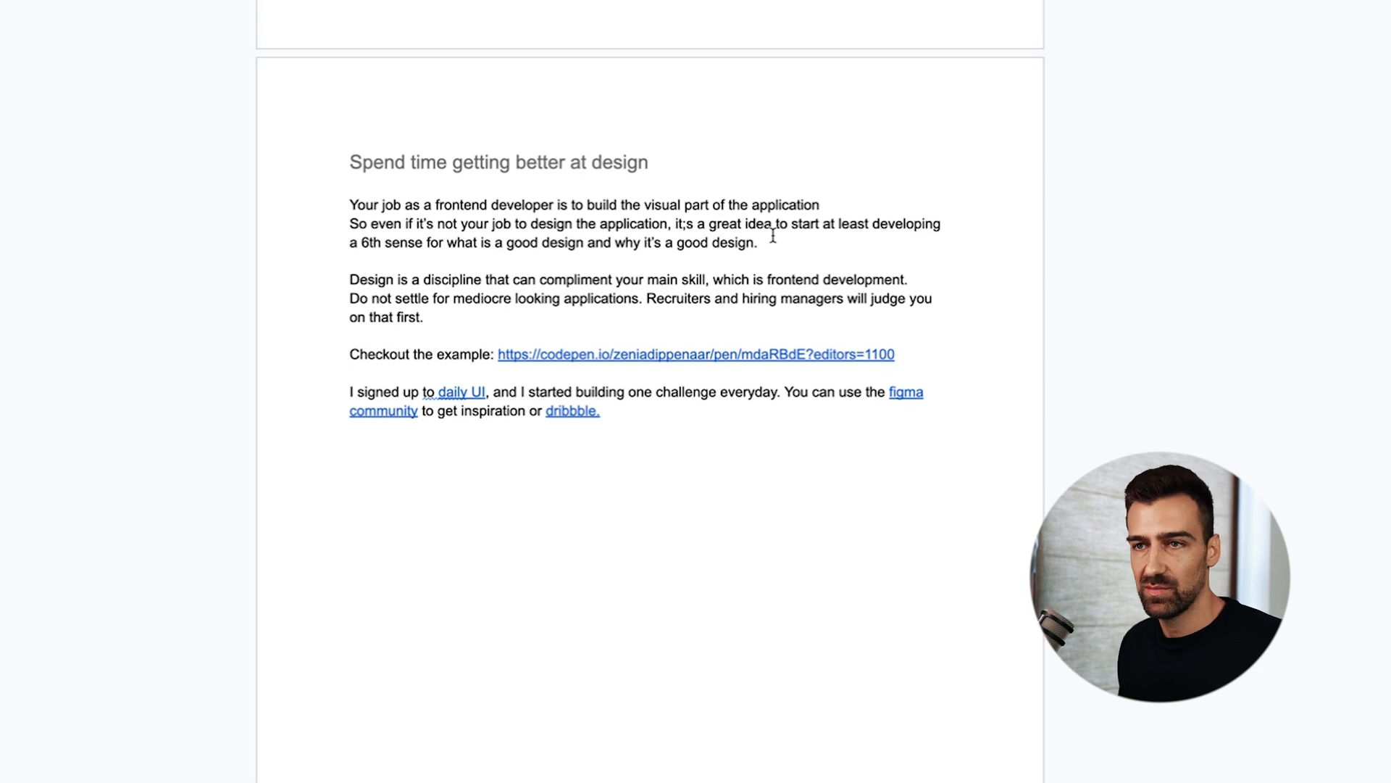
mouse_move(486, 281)
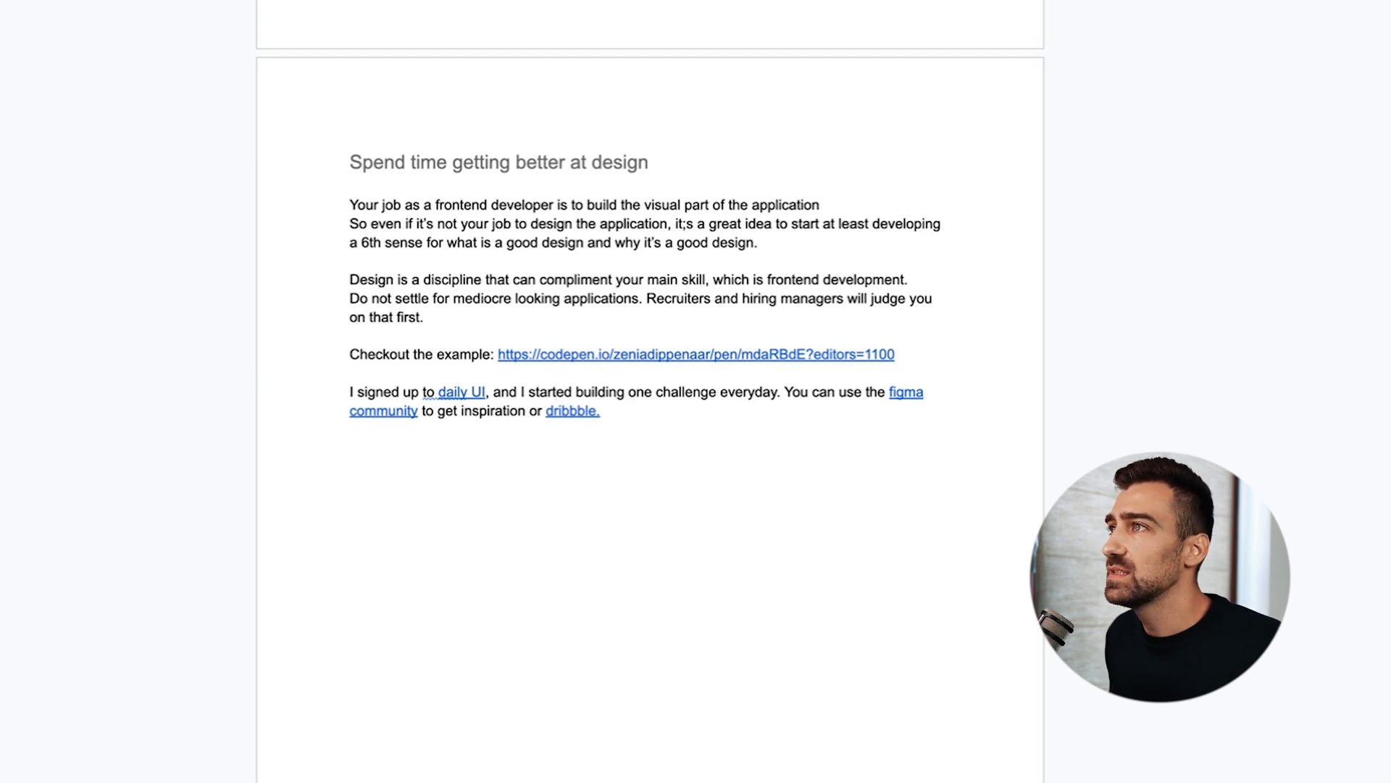
Open the linked CodePen calculator example from the doc.
click(696, 355)
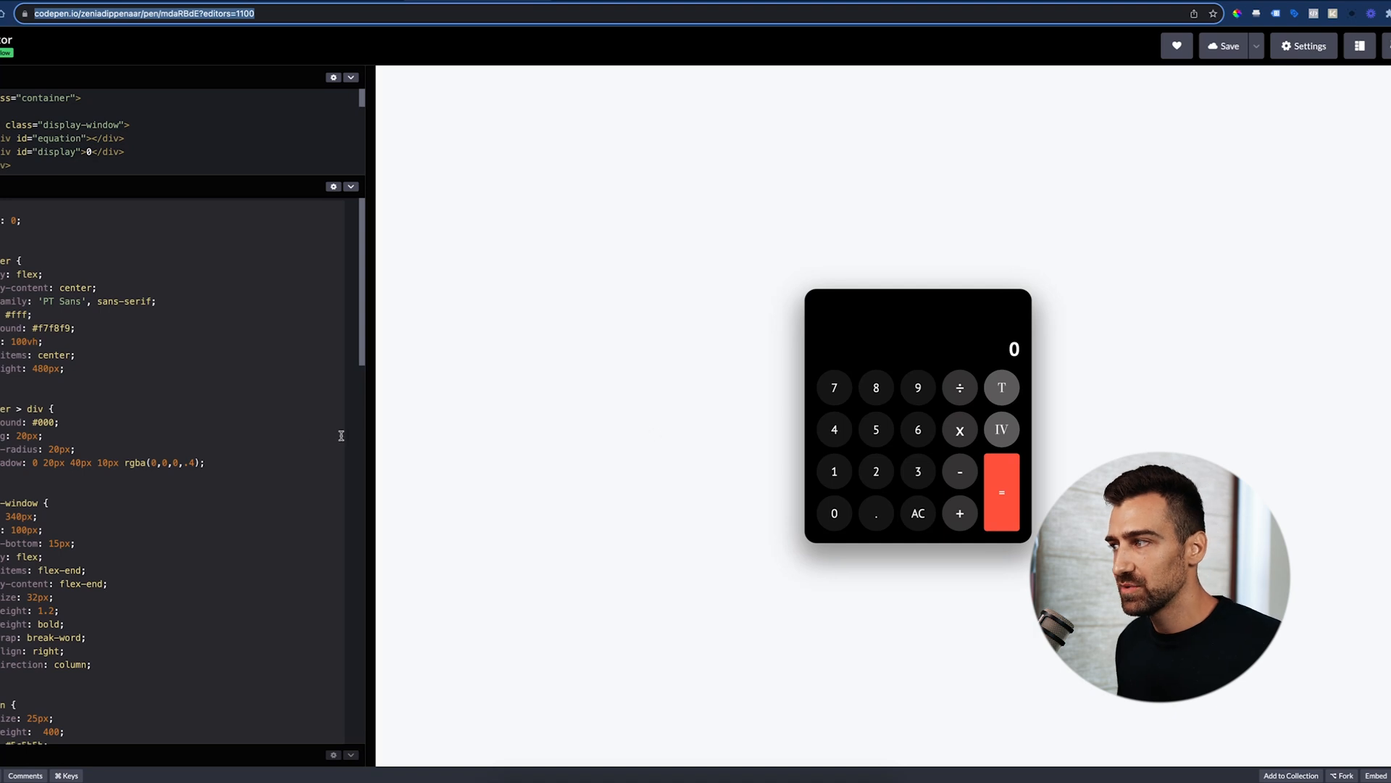
mouse_move(529, 401)
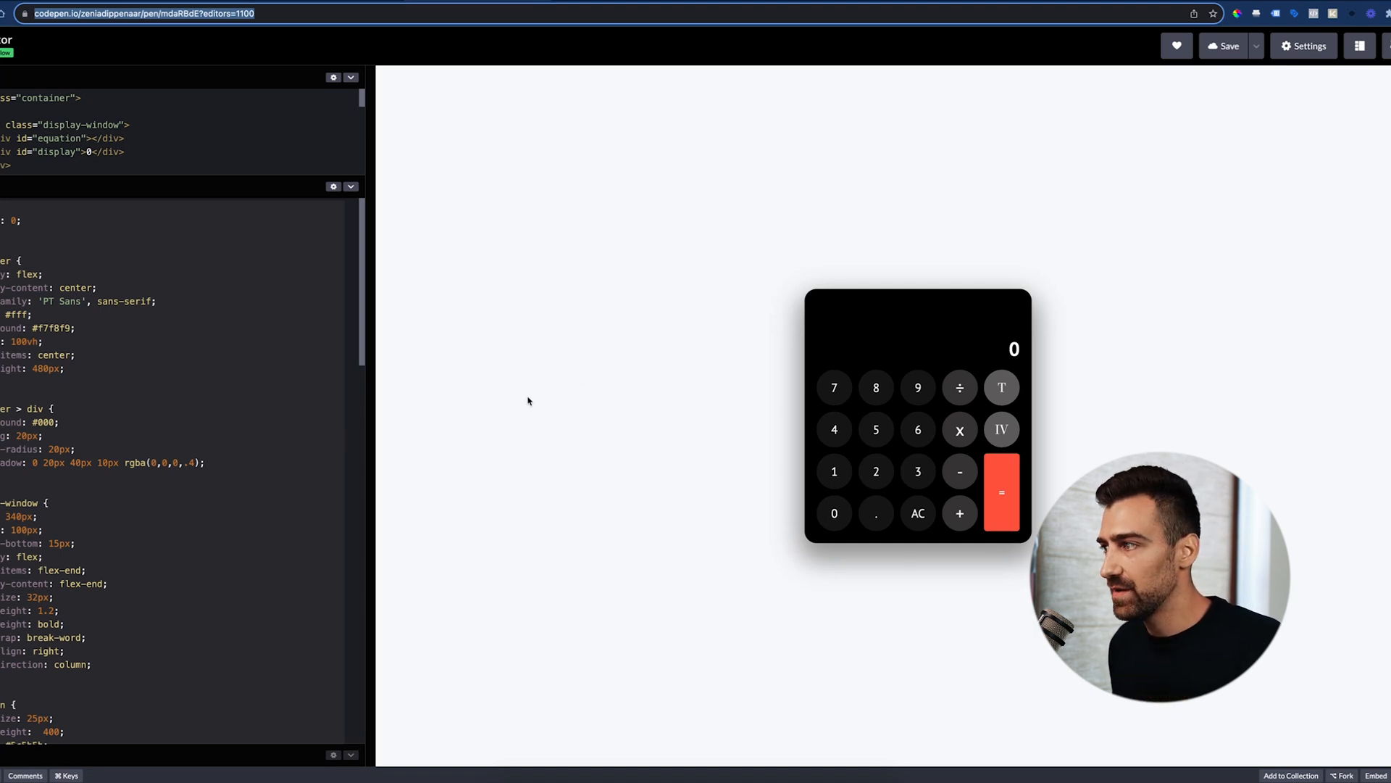
mouse_move(253, 516)
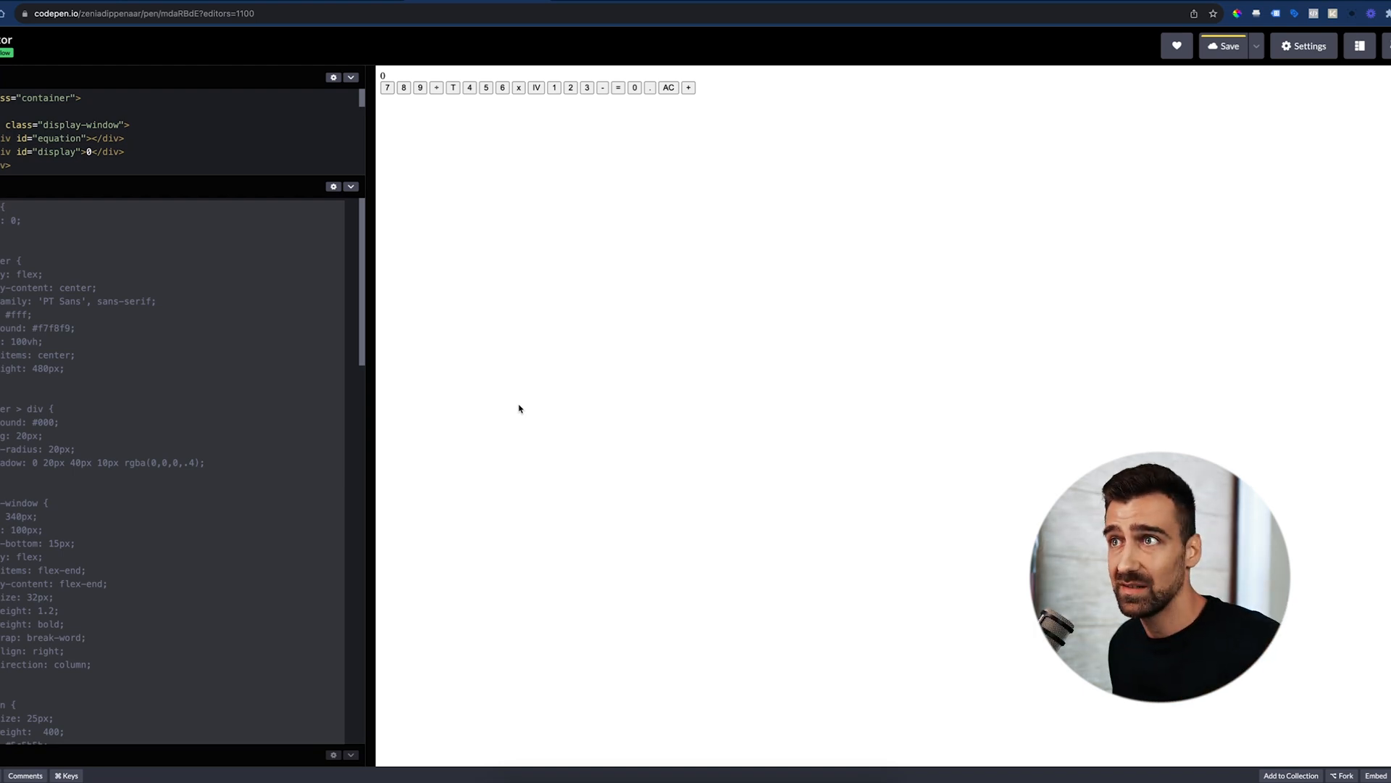
drag(178, 177, 178, 331)
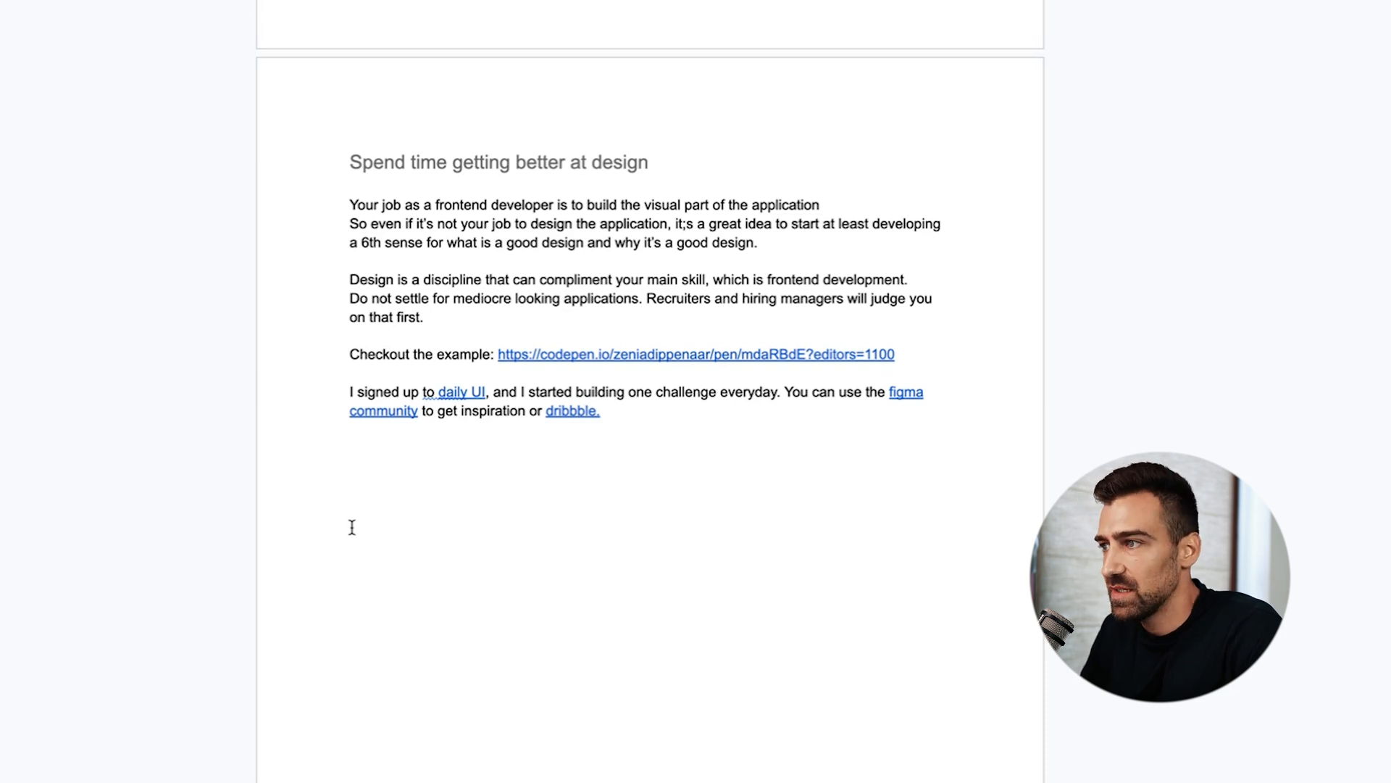
mouse_move(467, 386)
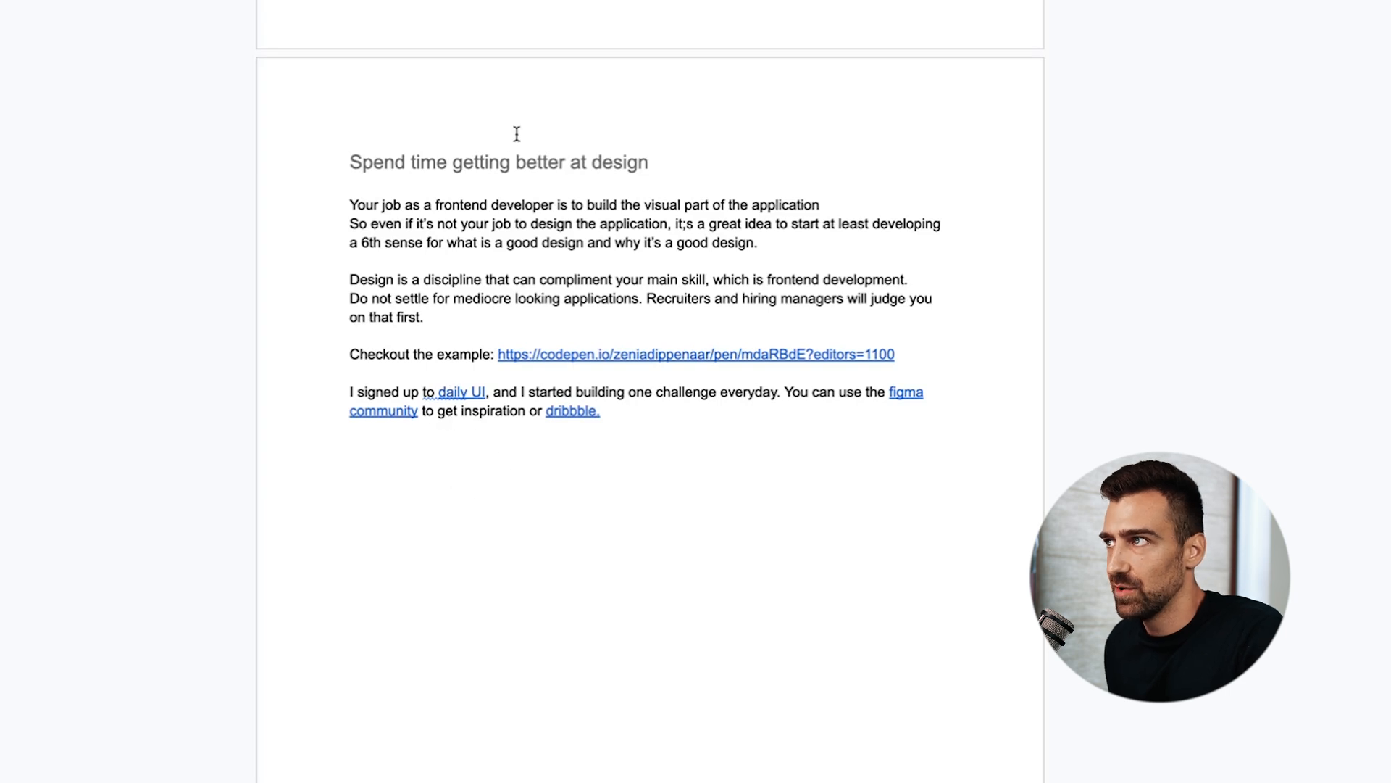
click(460, 392)
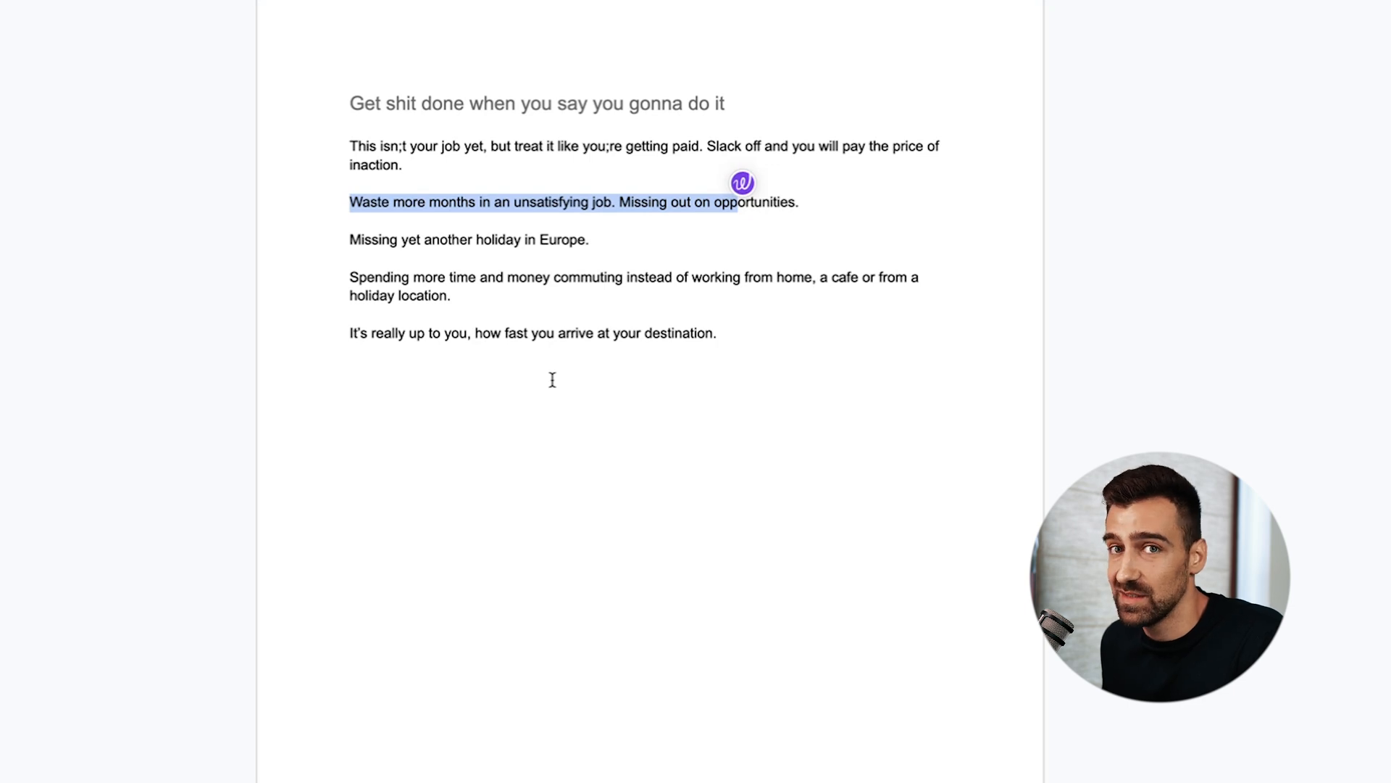
Scroll down to the 'Get ... done when you say you gonna do it' section.
scroll(down, 3)
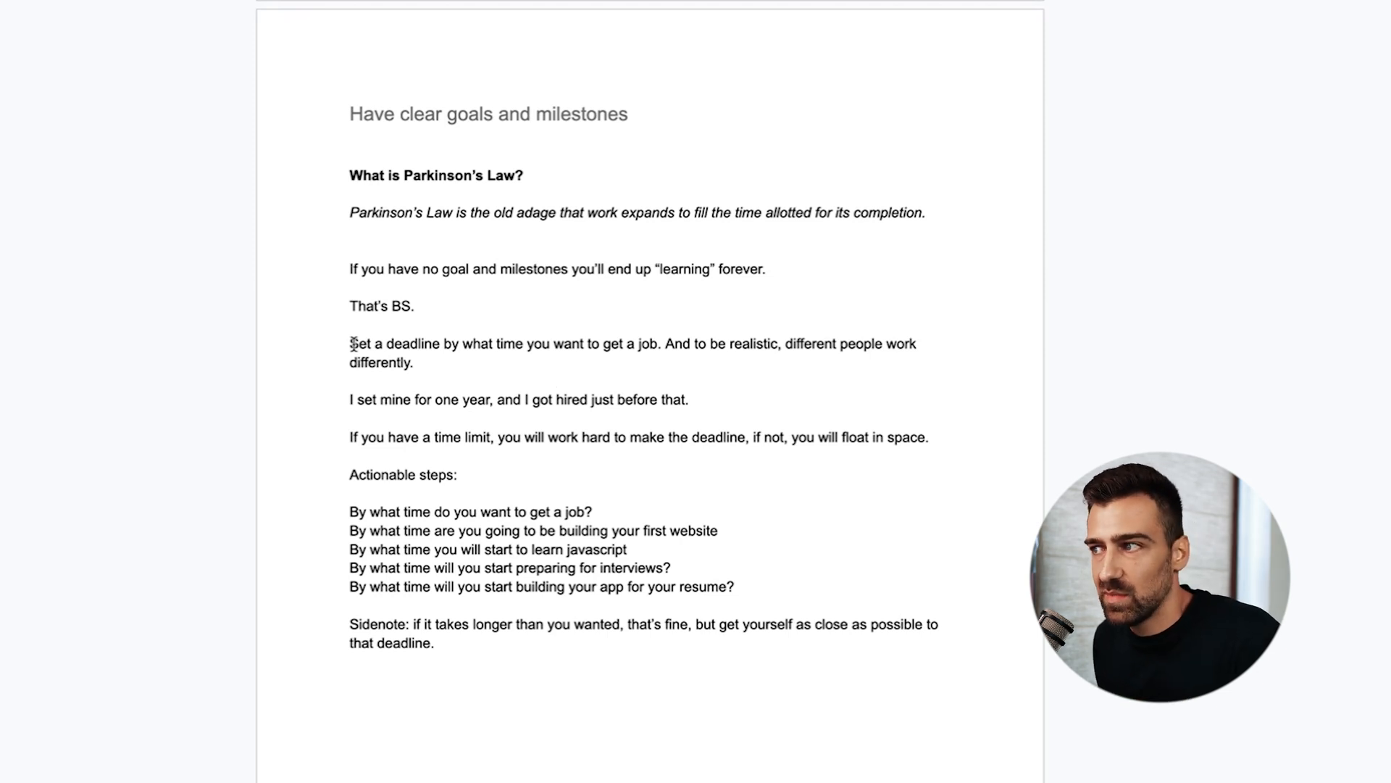
mouse_move(699, 365)
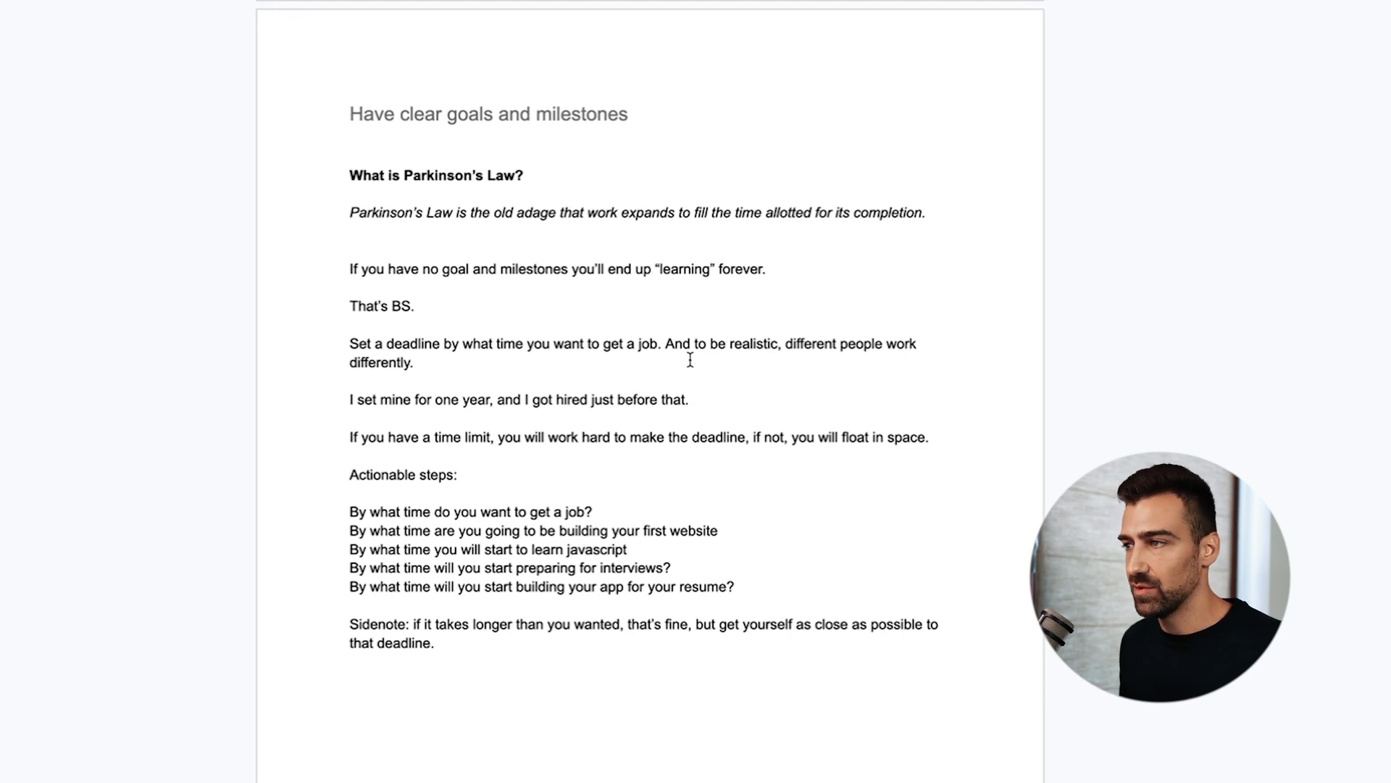
scroll(up, 3)
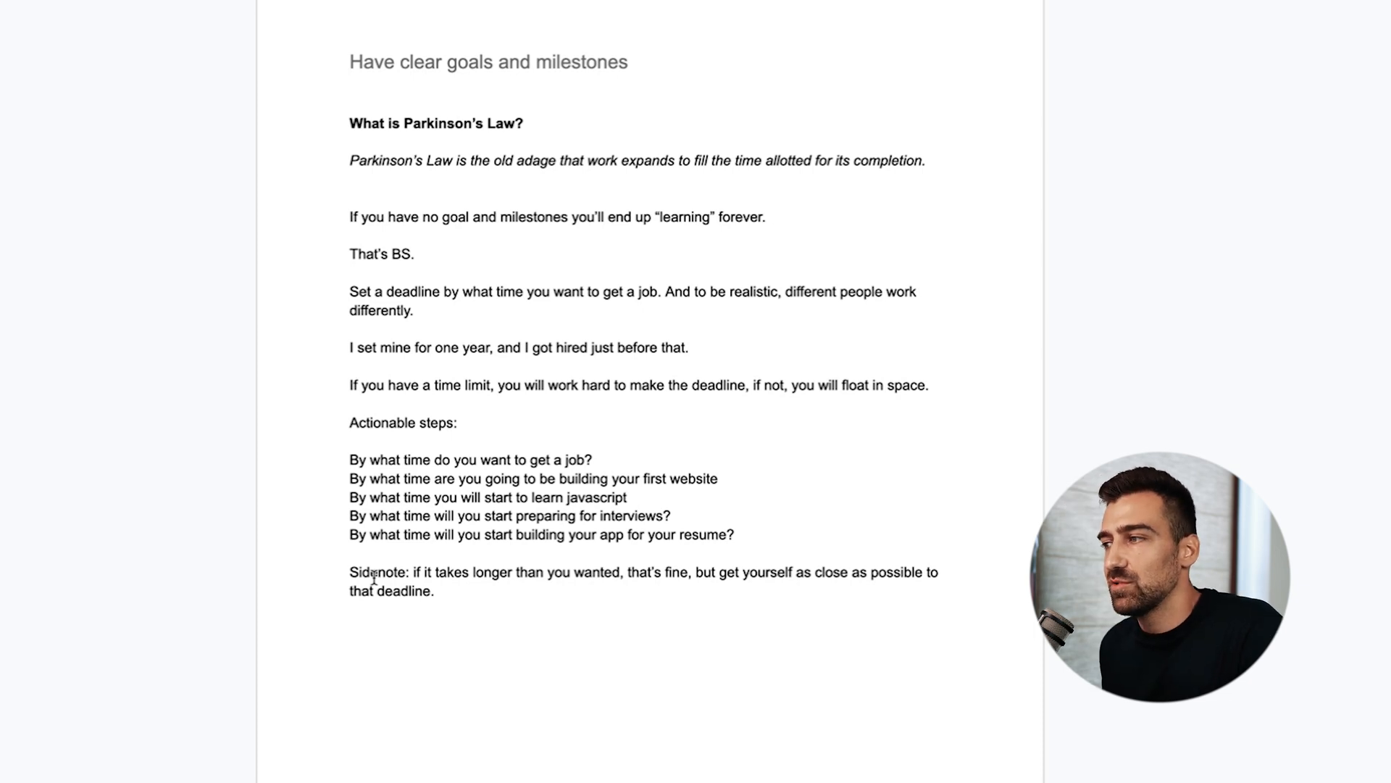
scroll(down, 3)
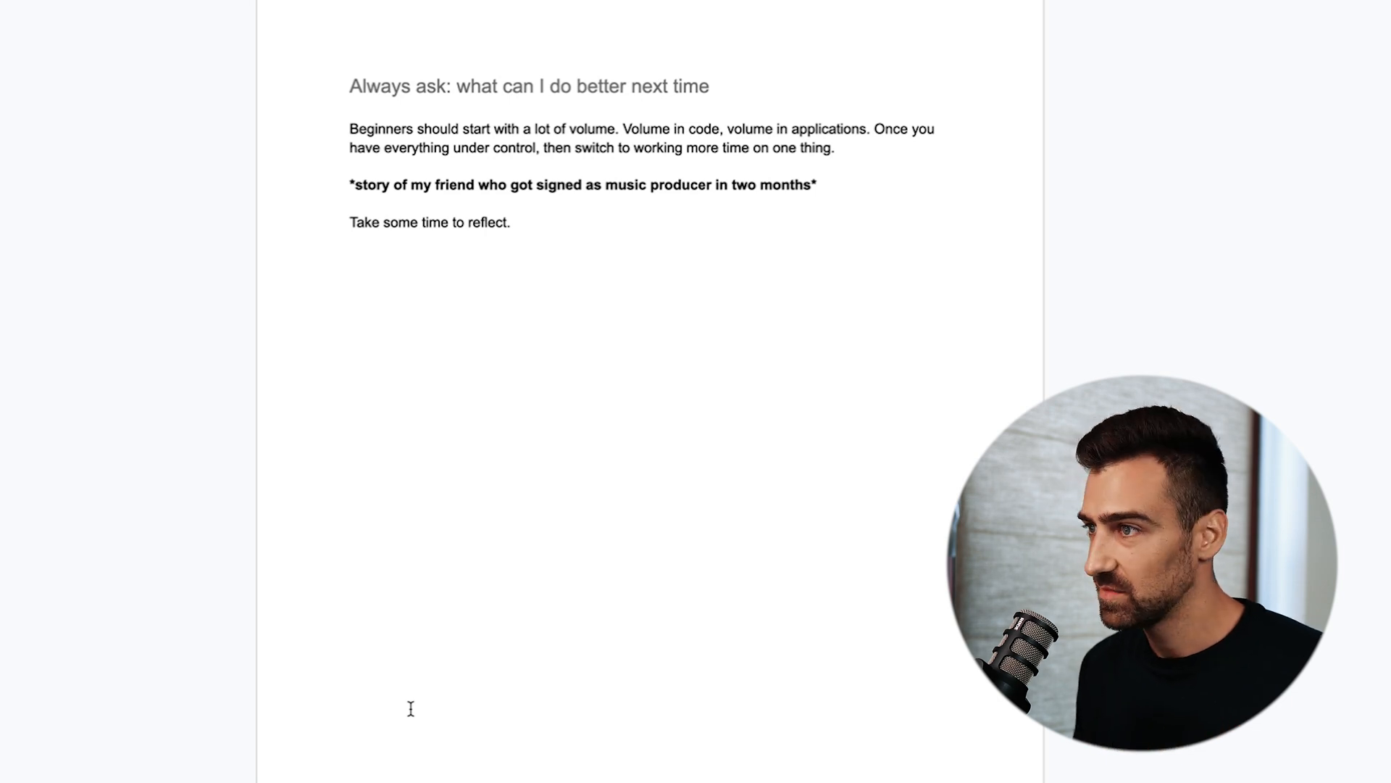
Scroll down to the 'Always ask: what can I do better next time' section.
scroll(down, 3)
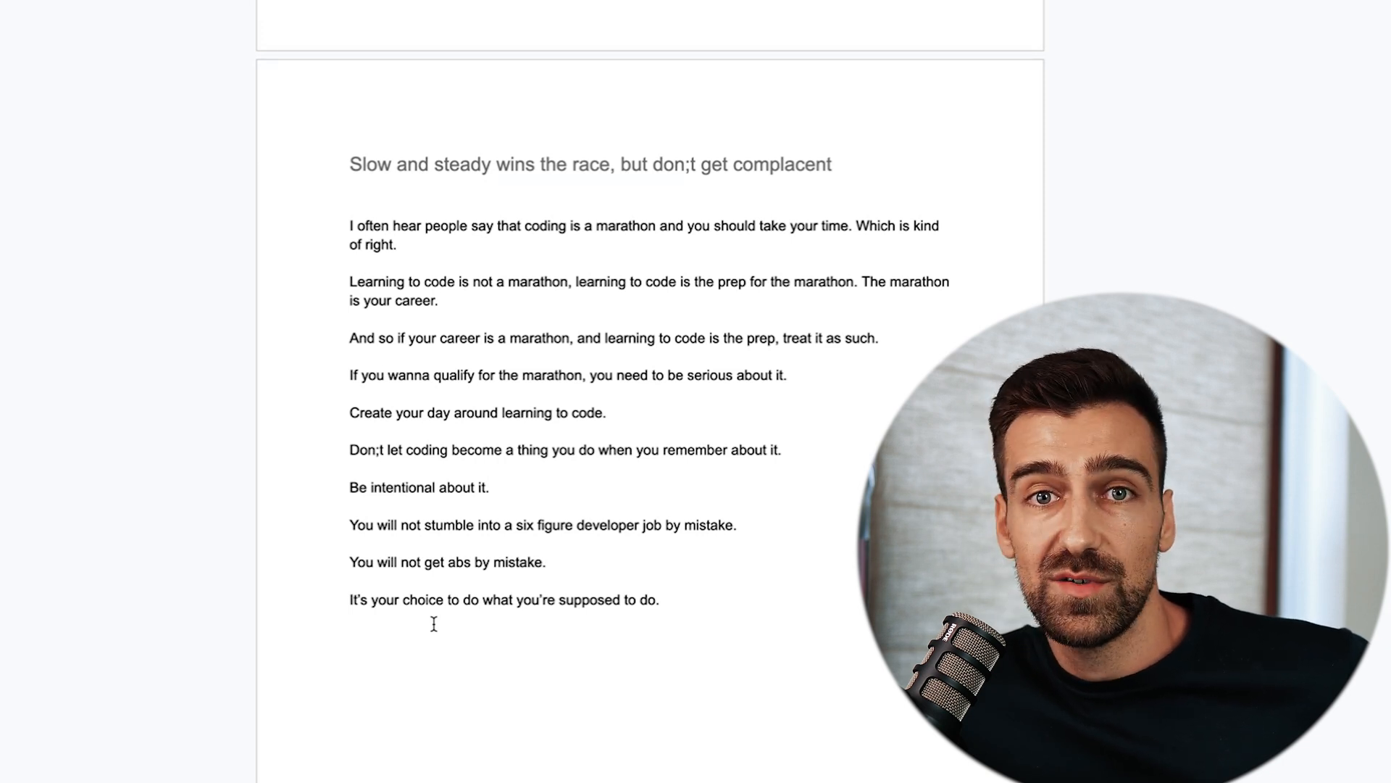
Scroll past 'Slow and steady' to the 'Join a community' section.
scroll(down, 3)
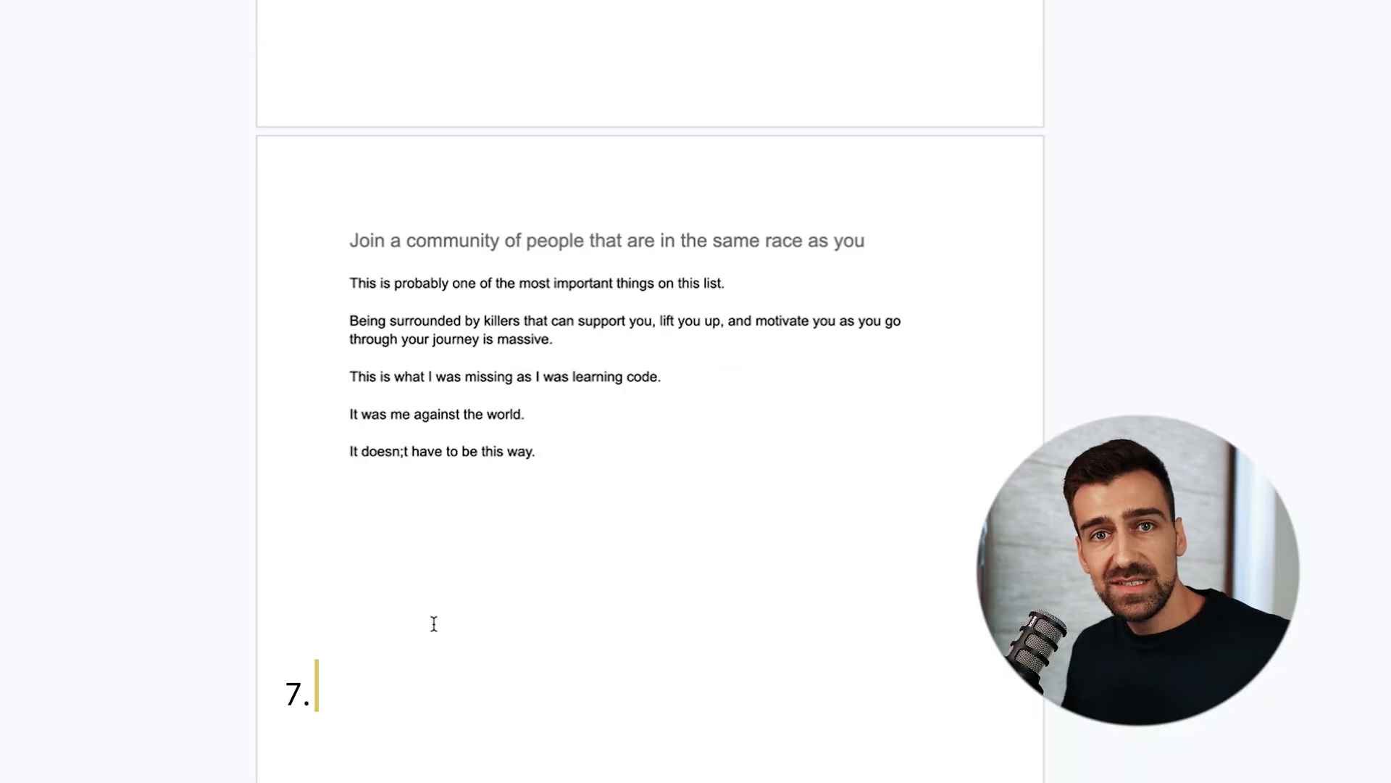
text(JOIN A COMMUNITY)
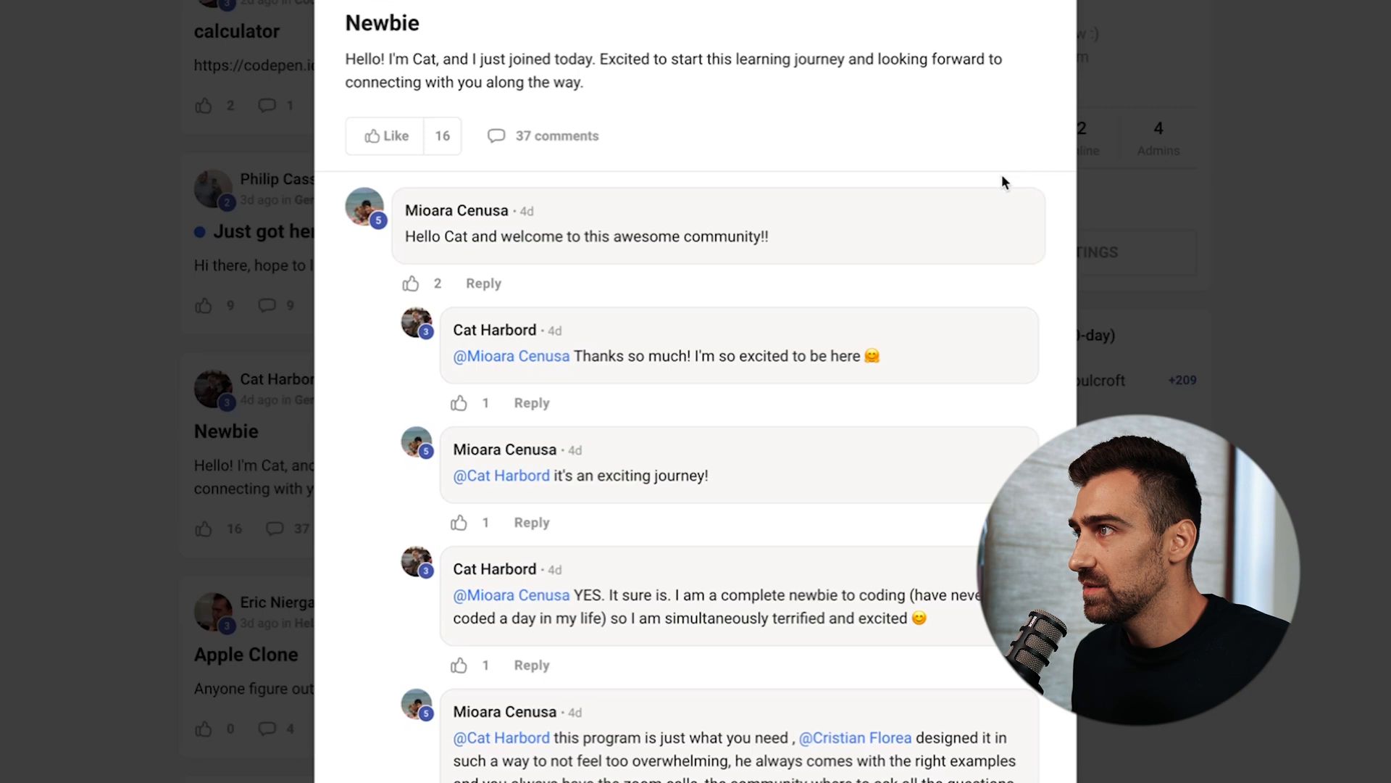
mouse_move(784, 317)
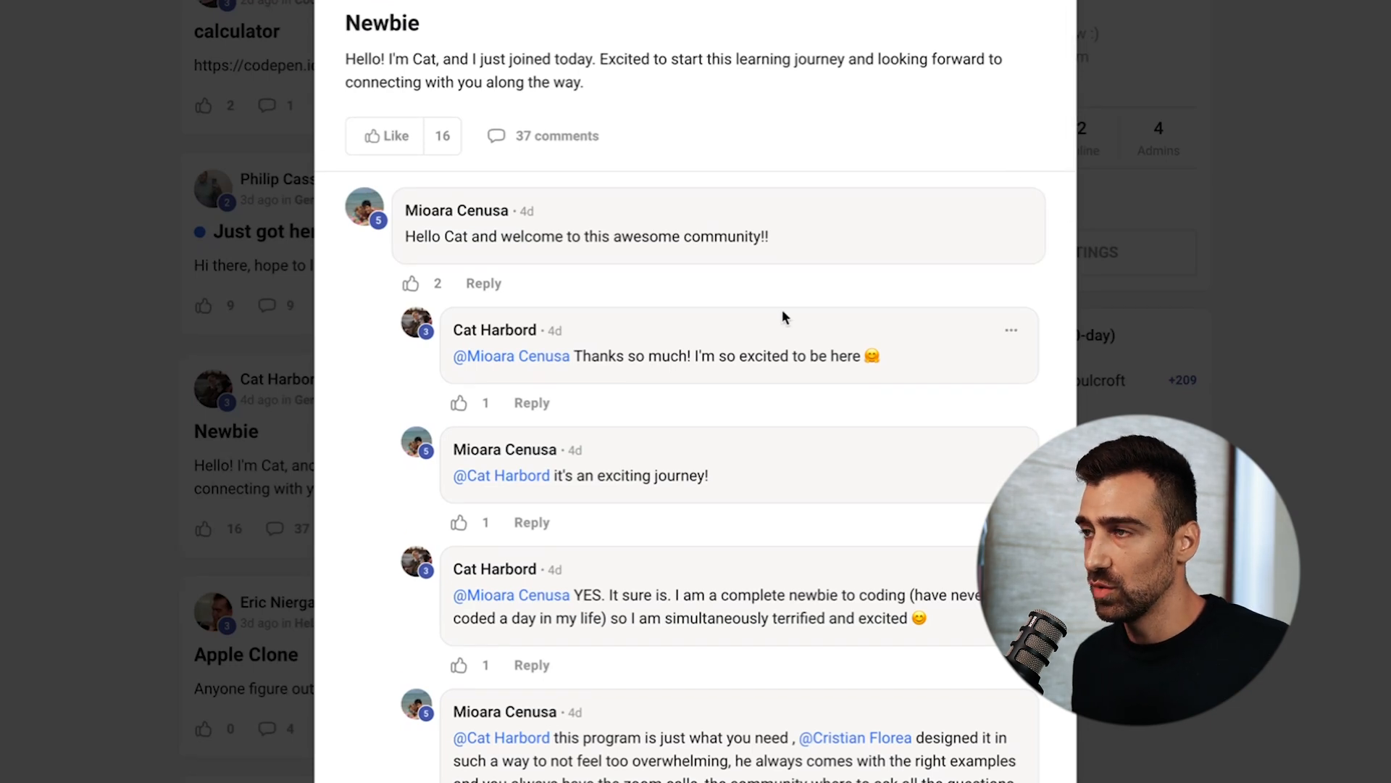
mouse_move(767, 293)
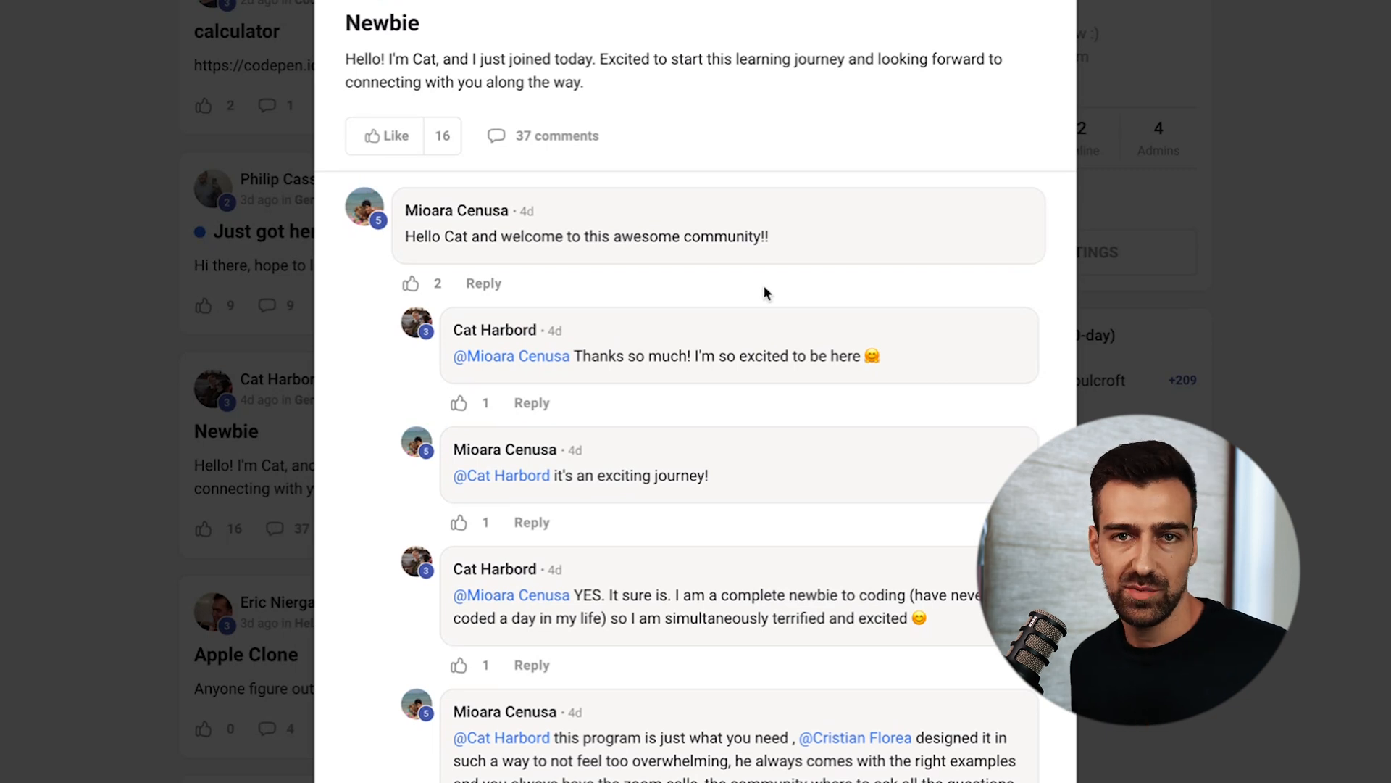
Scroll down the Newbie post's comment thread to later welcome replies.
scroll(down, 3)
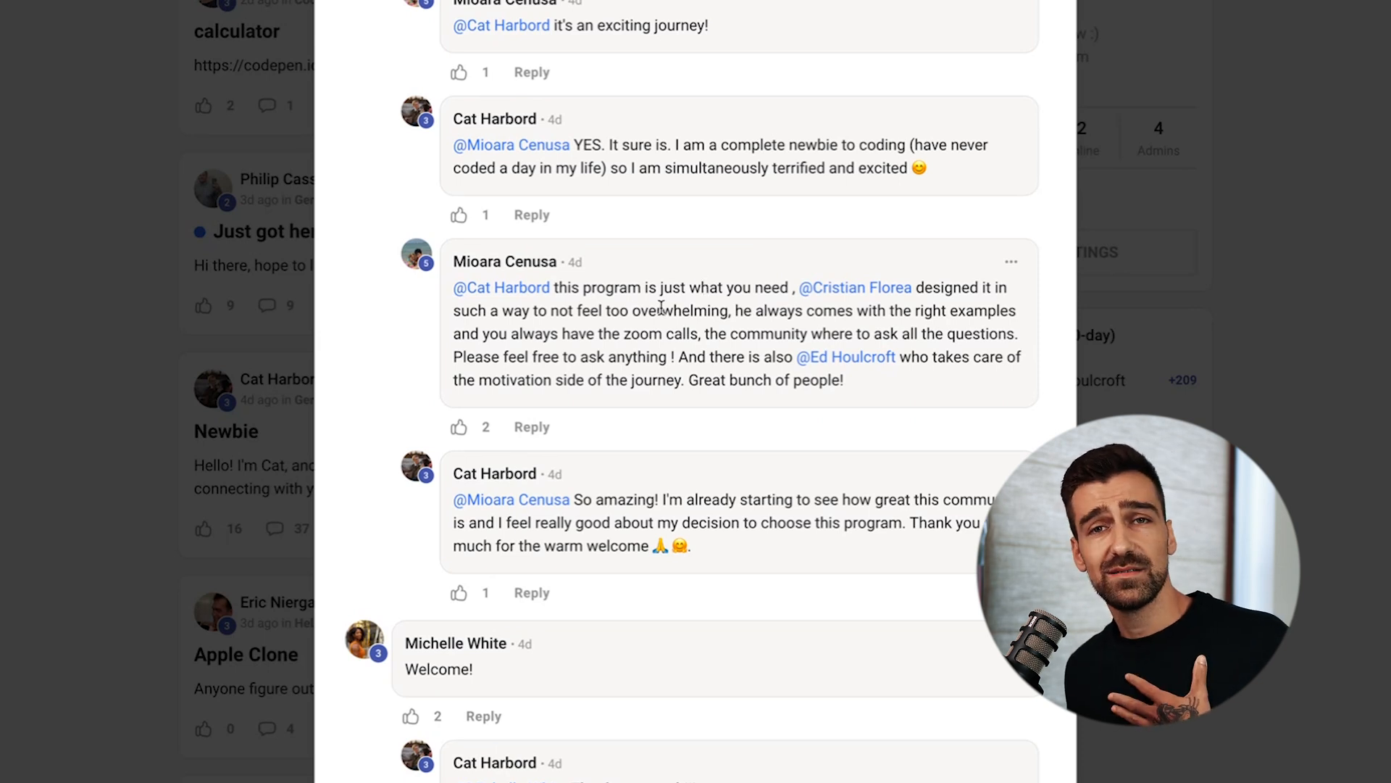
mouse_move(602, 329)
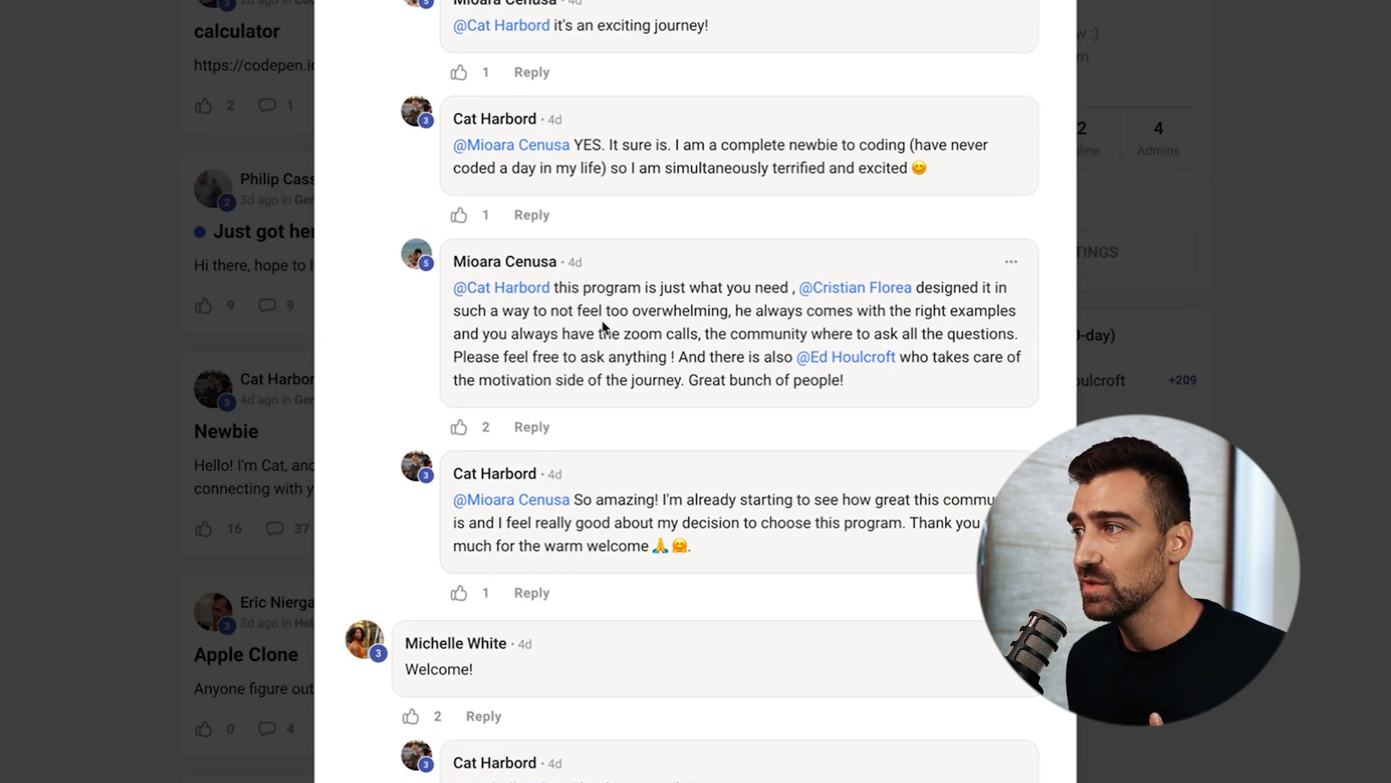